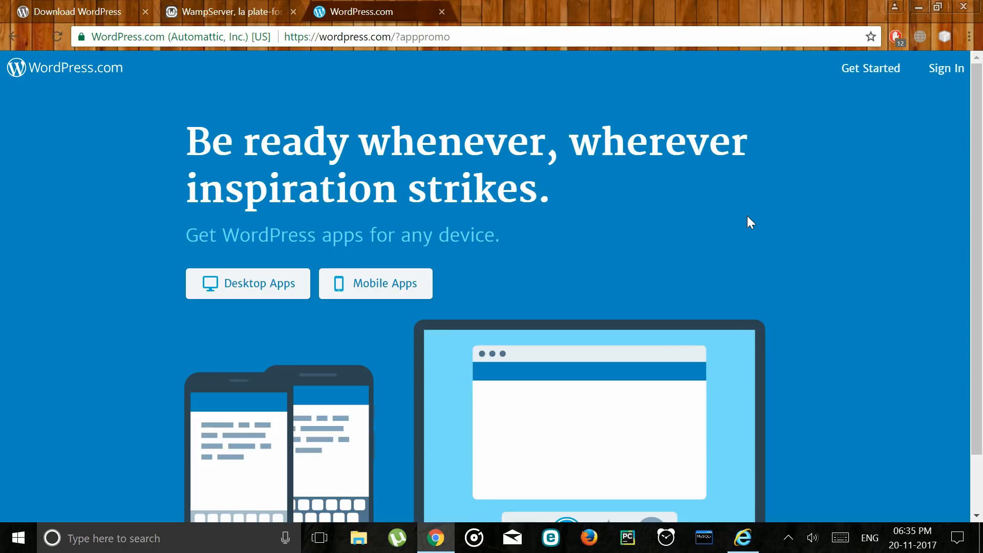
Step: Start downloading the WordPress 4.9 zip from the WordPress.org Download page
scroll("down", 3)
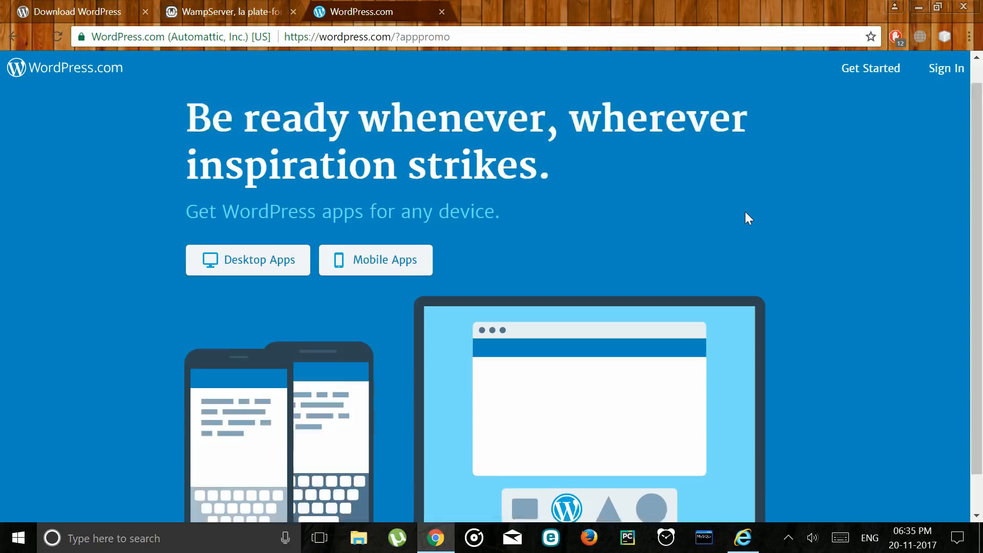
scroll("down", 3)
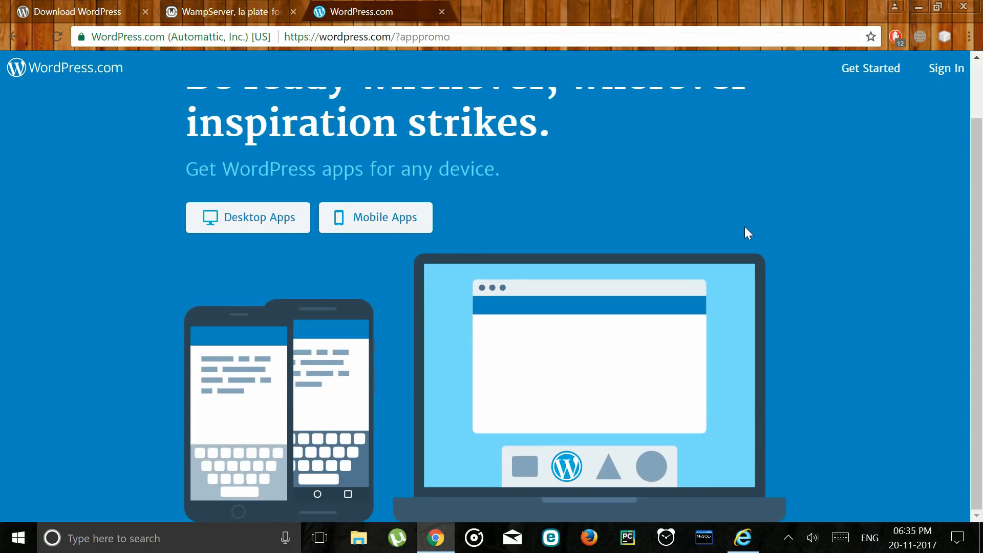
mouse_move(60, 6)
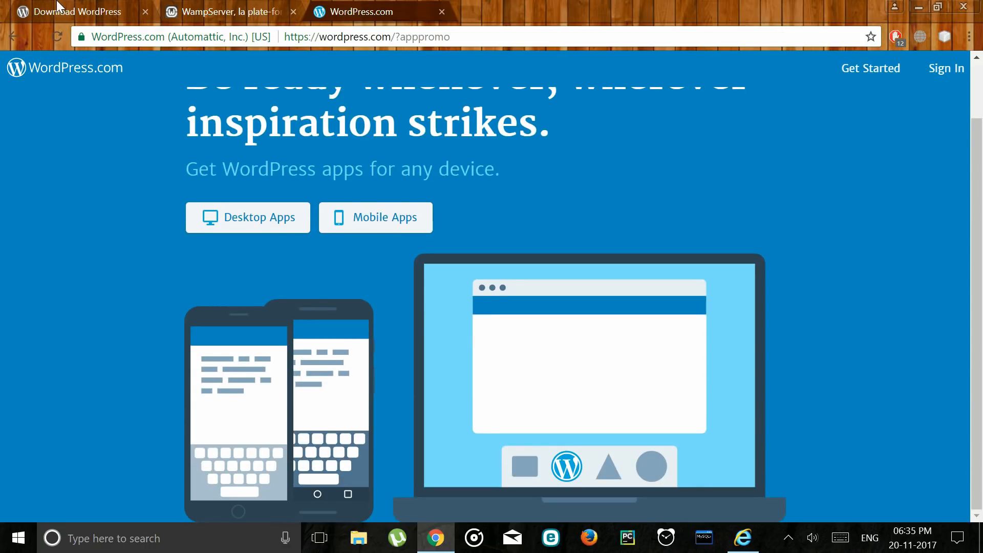
mouse_move(784, 260)
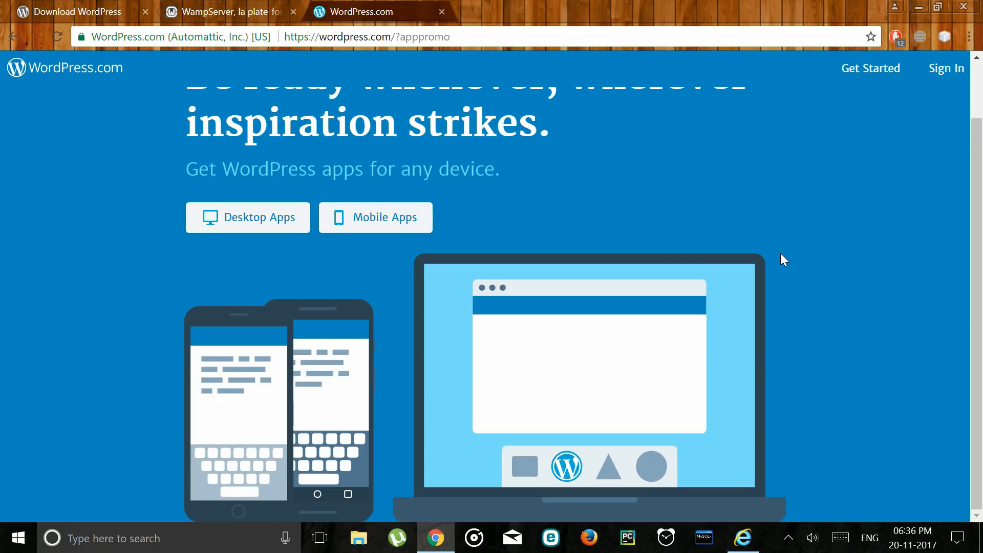
mouse_move(143, 16)
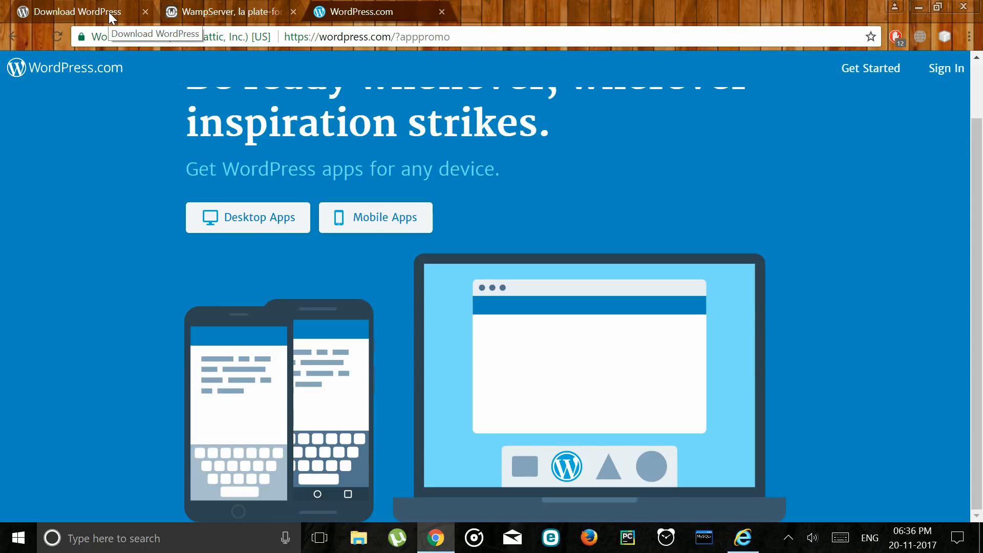
mouse_move(108, 67)
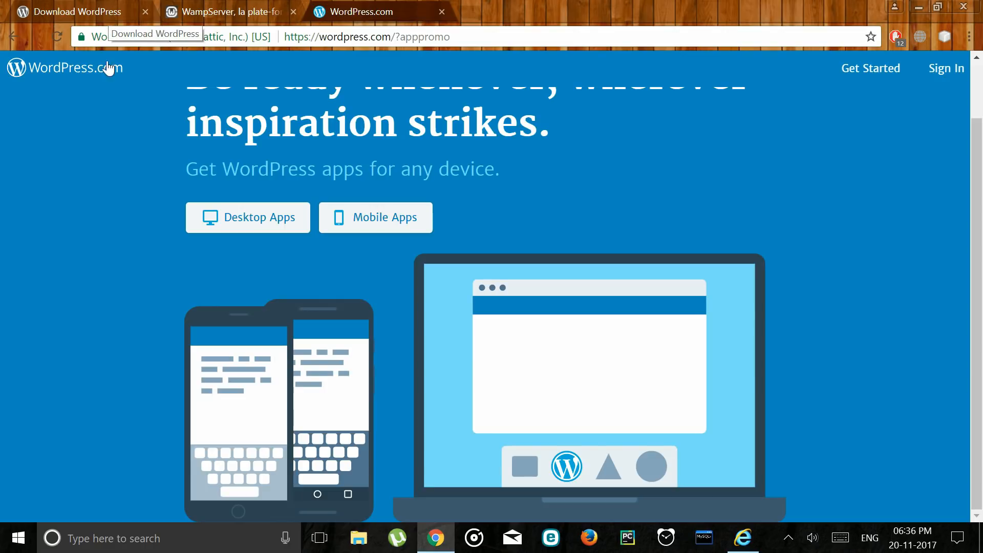
mouse_move(110, 6)
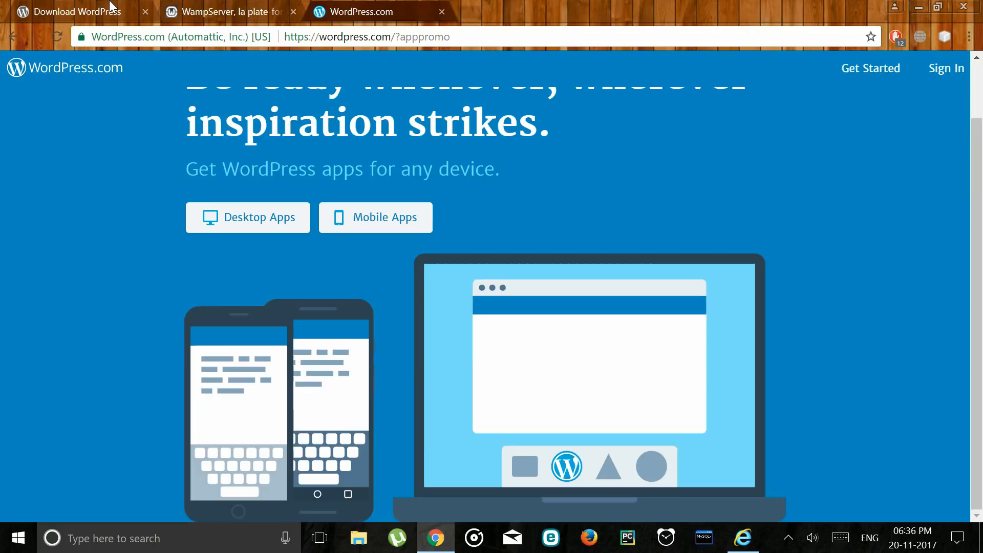
left_click(69, 11)
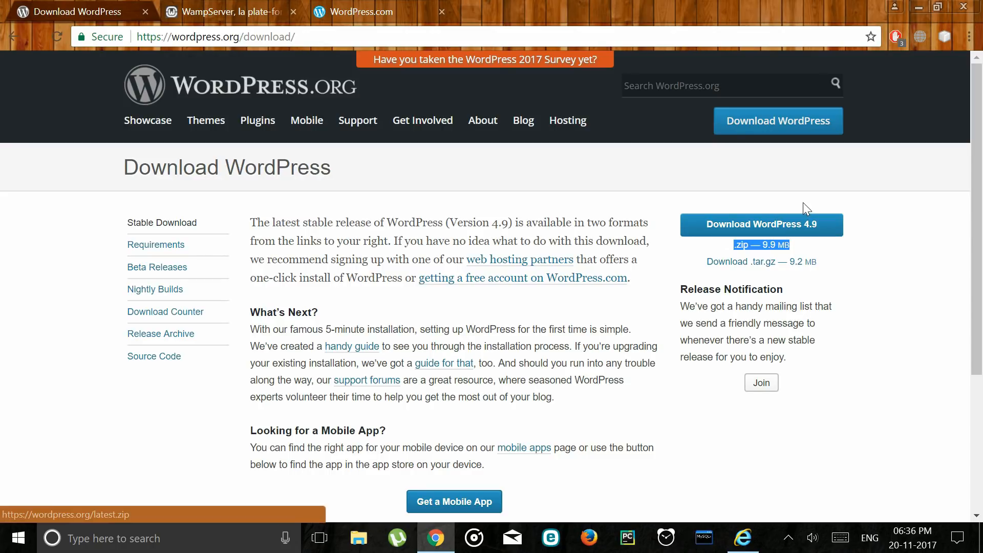
left_click(229, 11)
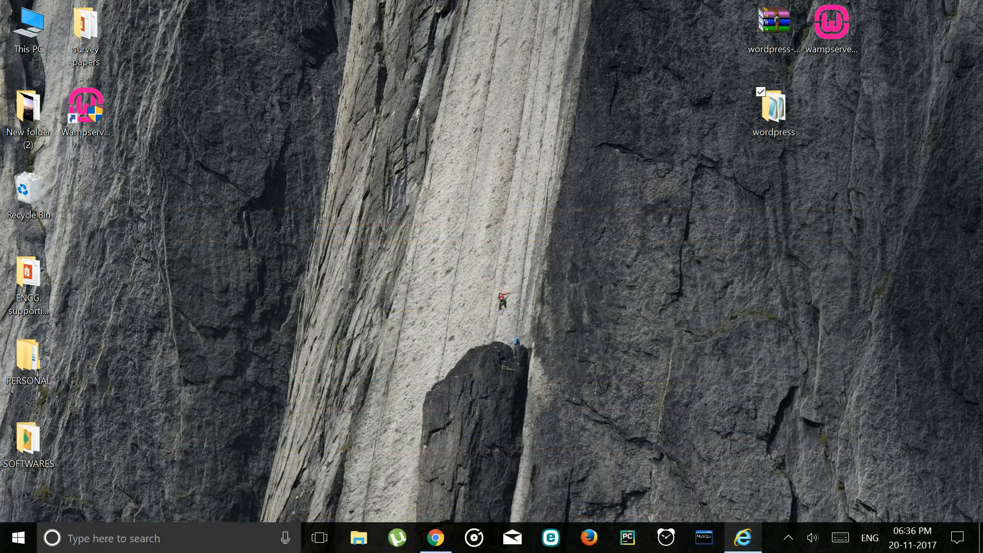
Step: Create a new phpMyAdmin database named 'wordpress'
left_click(743, 538)
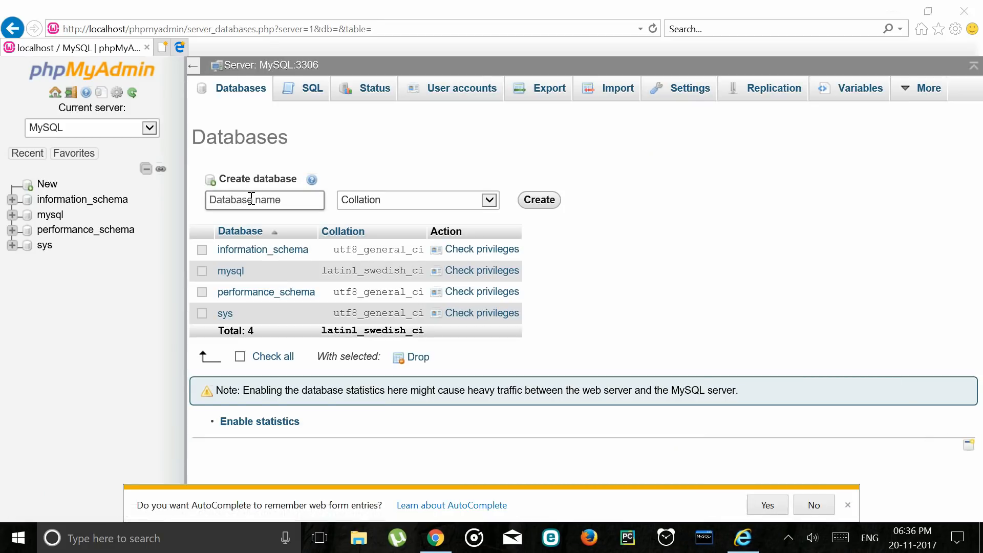
type("word")
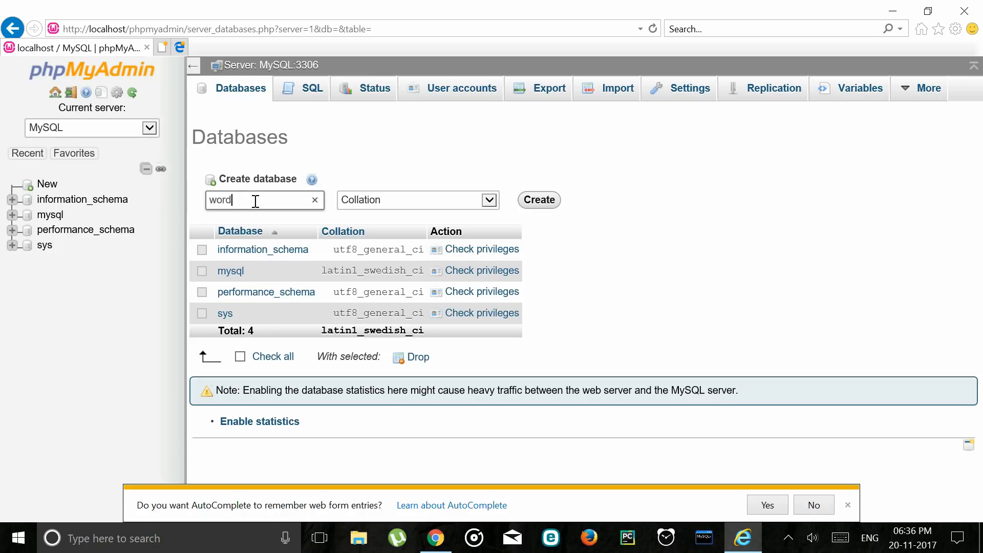
type("press")
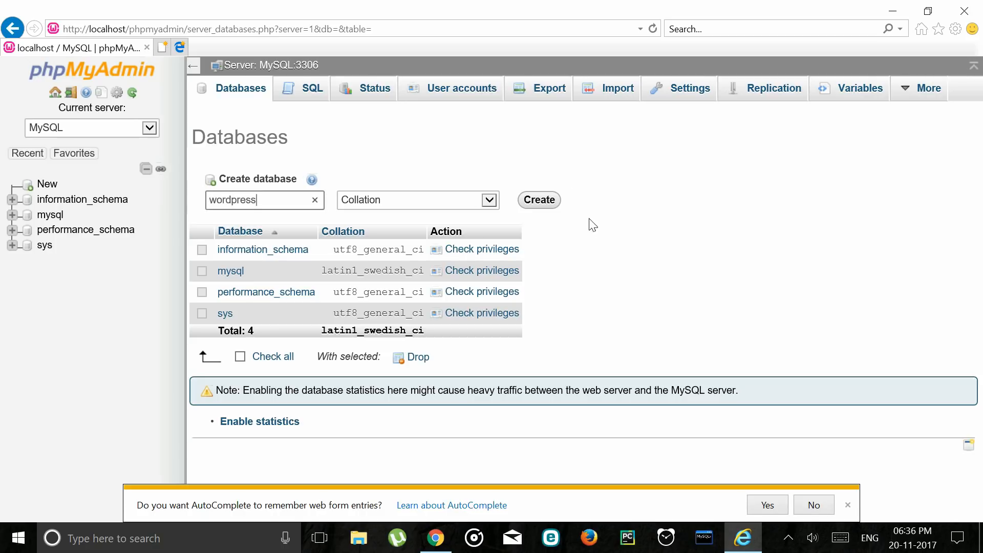
left_click(537, 199)
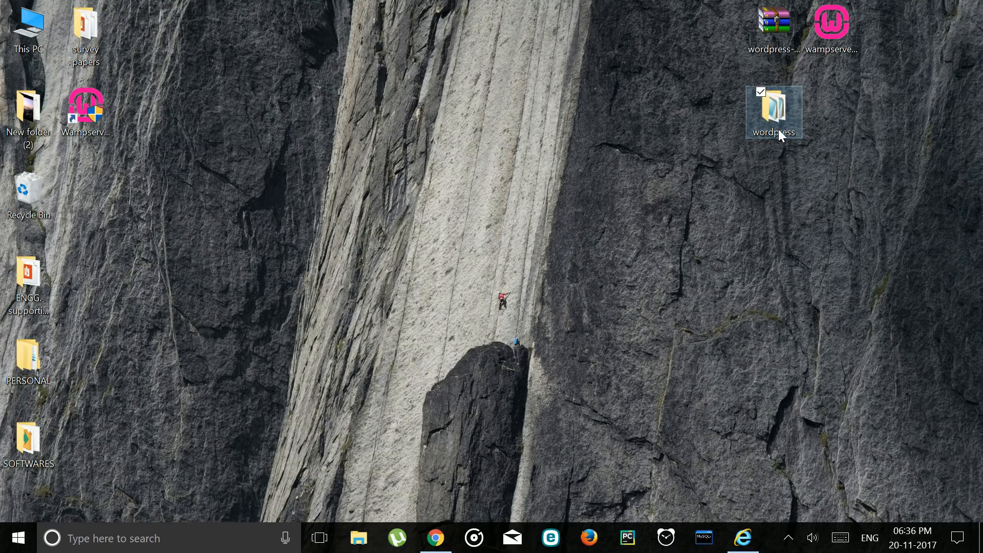
Step: Select and copy all contents of the wordpress folder, then head to the Windows (C:) drive
double_click(775, 112)
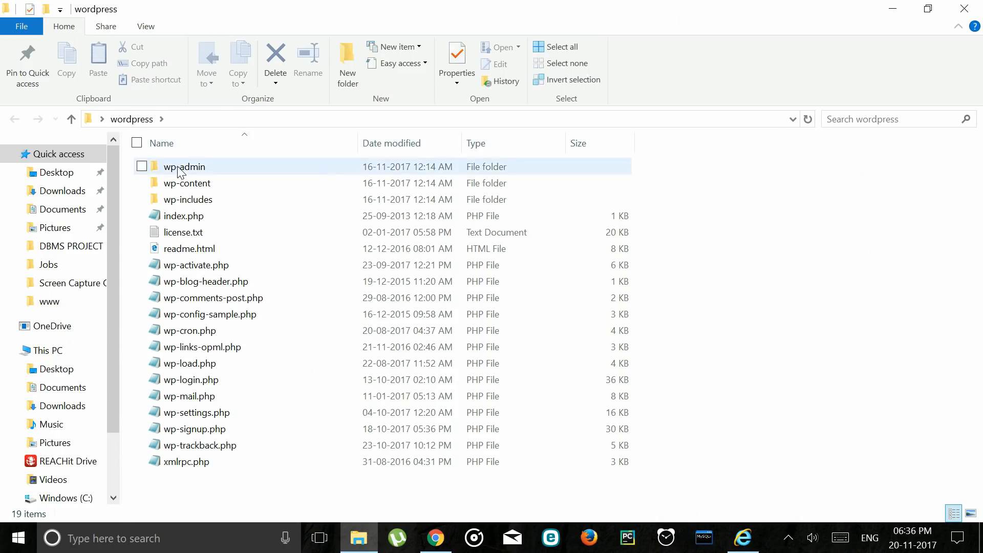
left_click(196, 265)
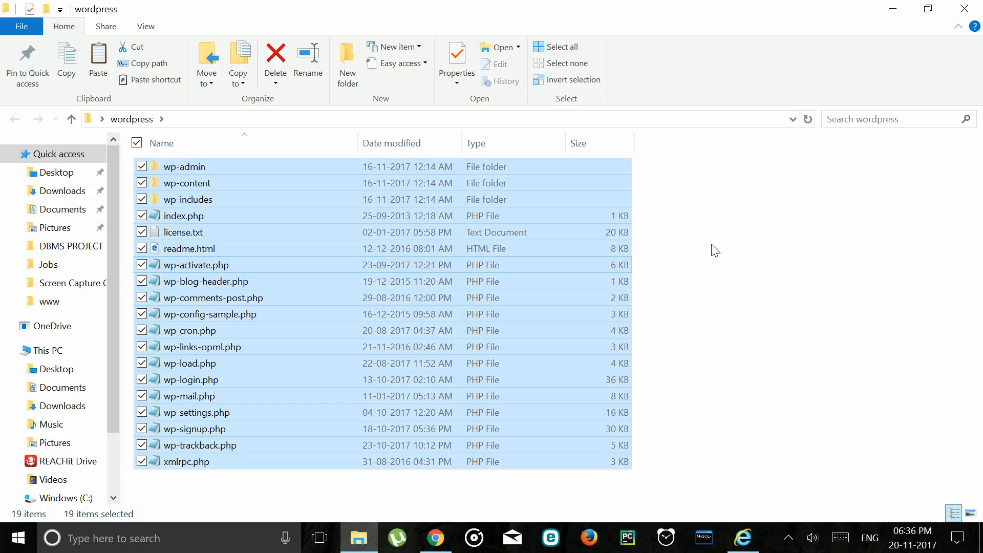
mouse_move(864, 50)
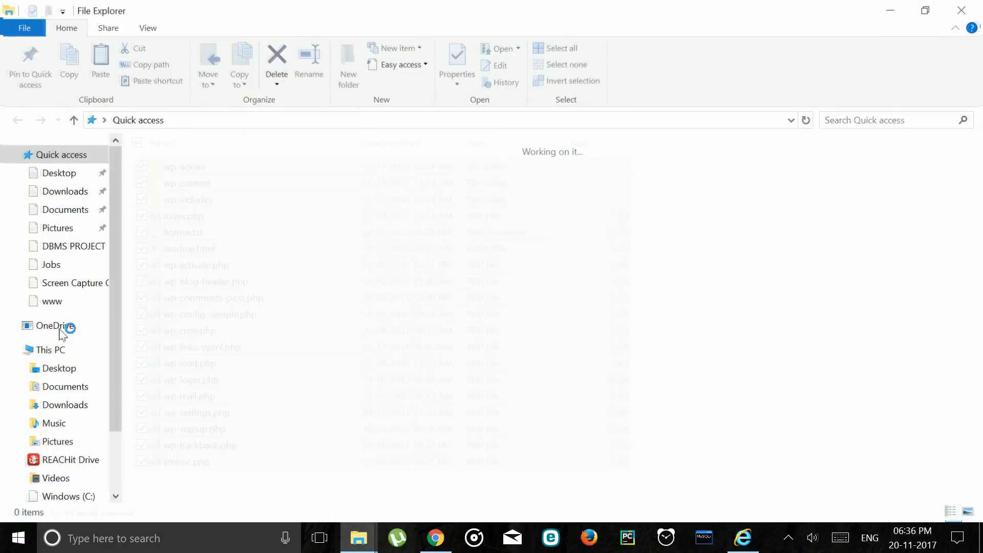
left_click(49, 350)
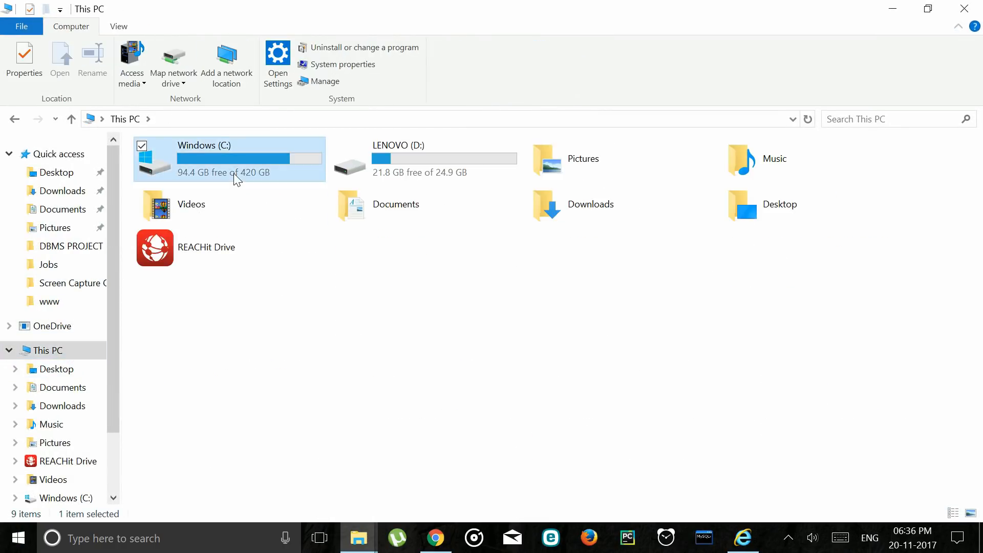
double_click(228, 159)
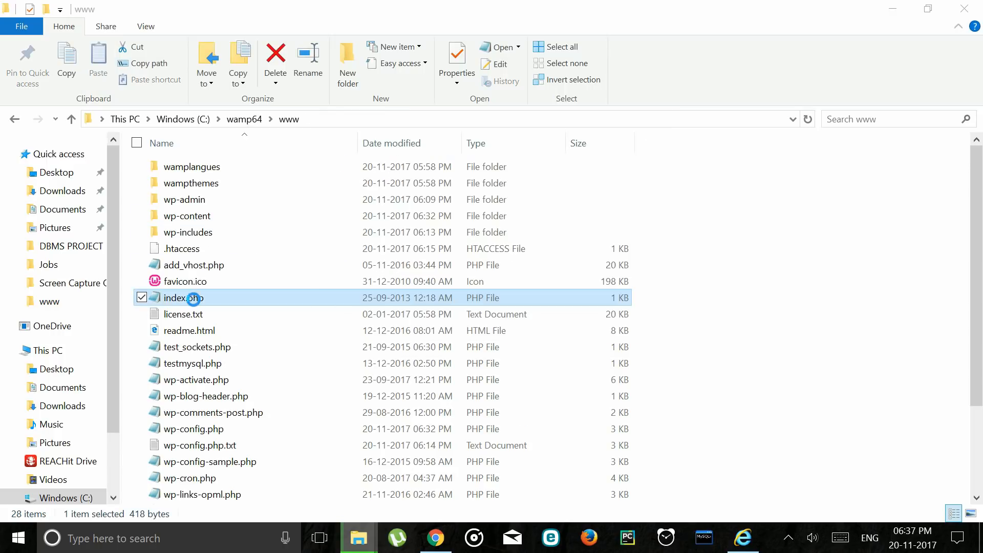
mouse_move(359, 537)
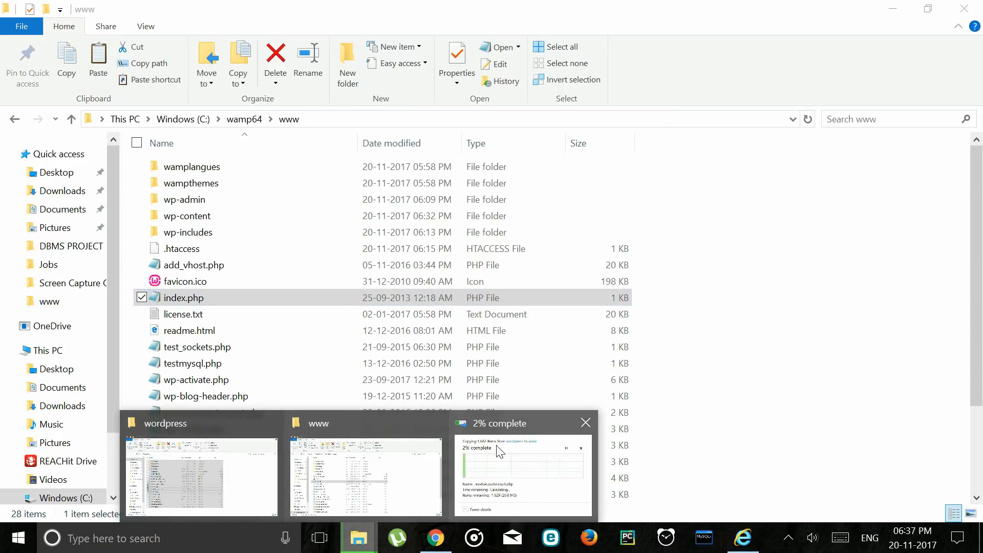
Step: Paste the WordPress files into C:\wamp64\www, overwriting the 1,542 same-named files
left_click(523, 476)
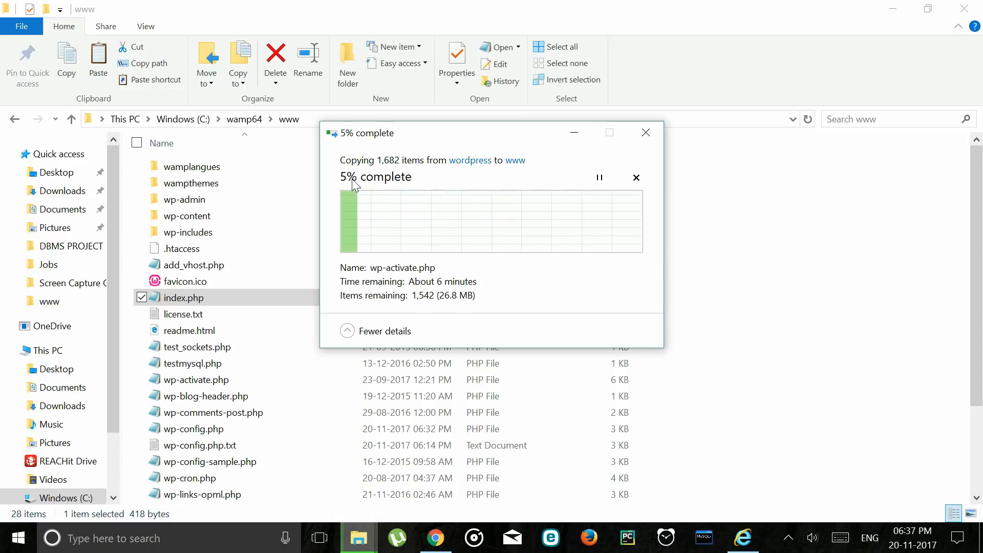
mouse_move(498, 186)
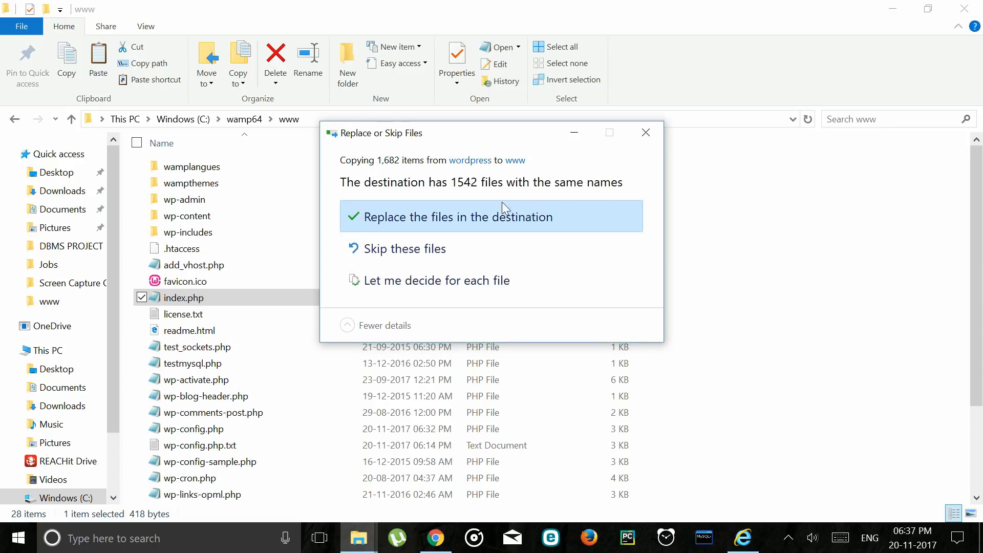
left_click(453, 216)
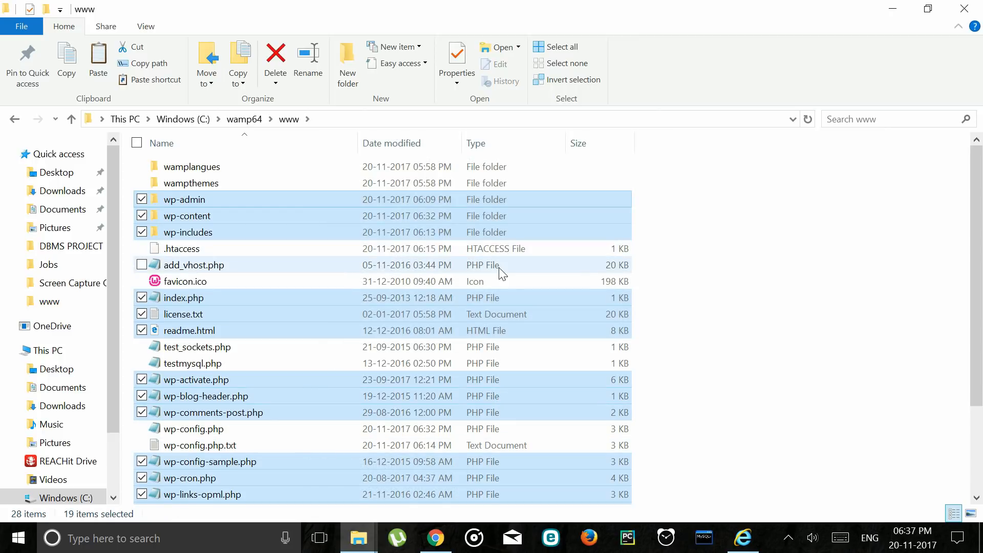
scroll("down", 3)
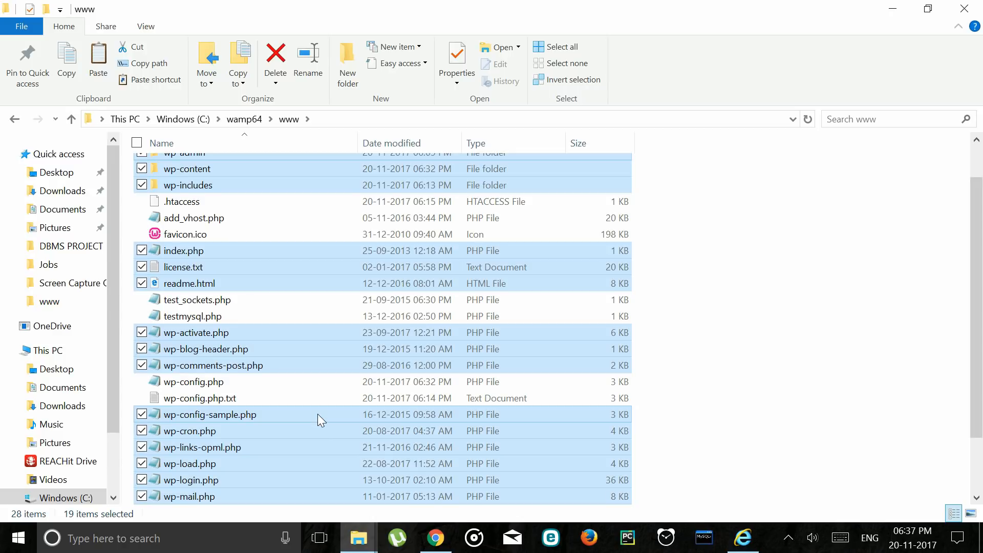
Step: Edit wp-config-sample.php in Notepad so DB_NAME is 'wordpress' and DB_USER is 'root'
double_click(209, 415)
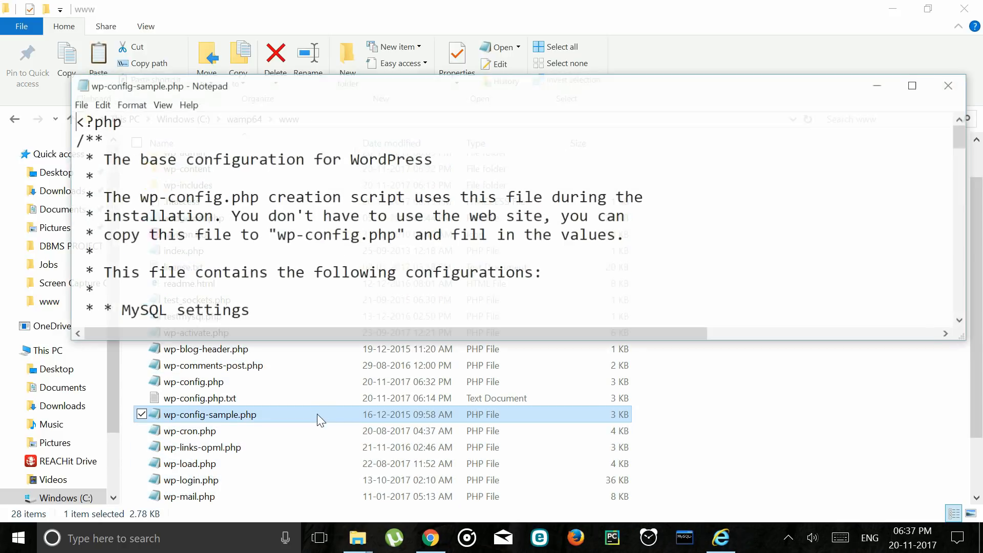
left_click(911, 85)
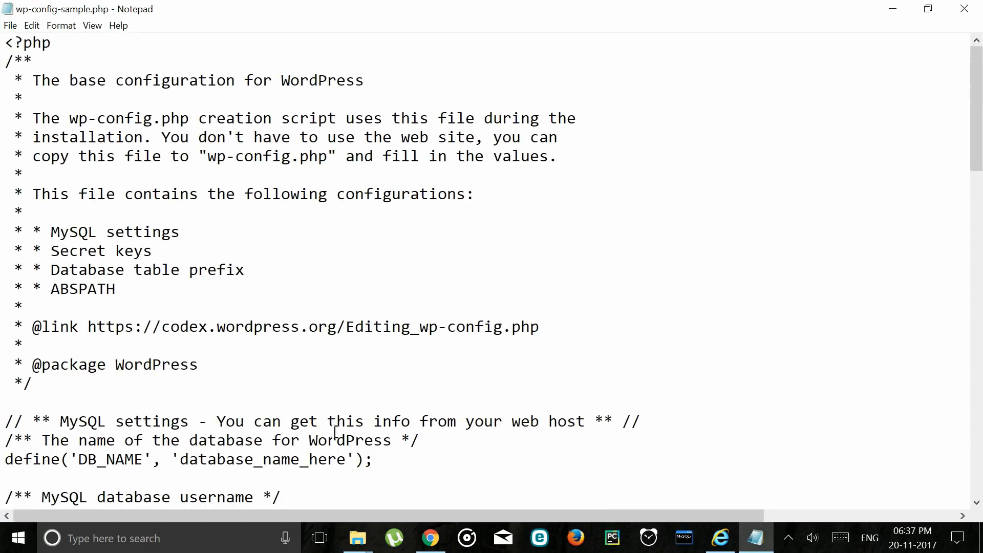
double_click(266, 459)
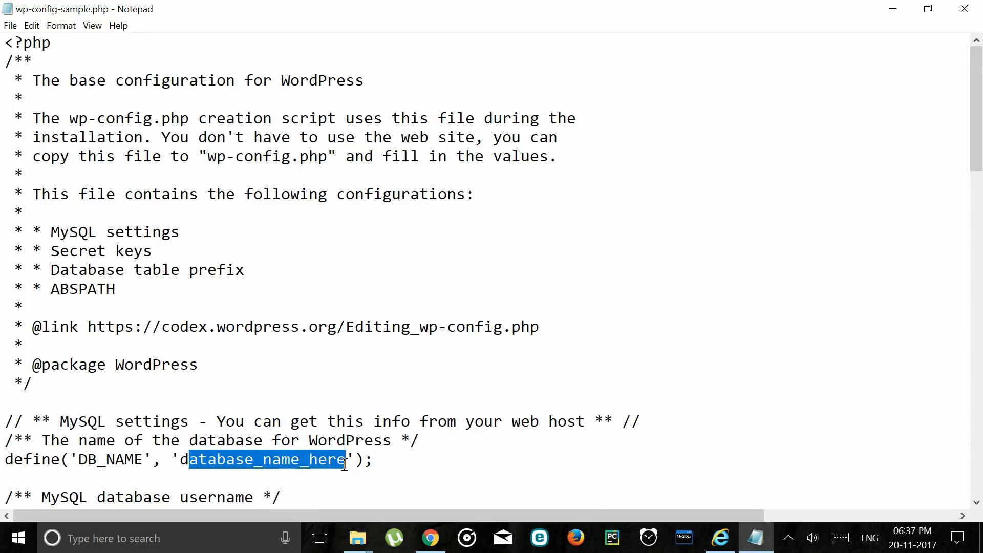
type("wo")
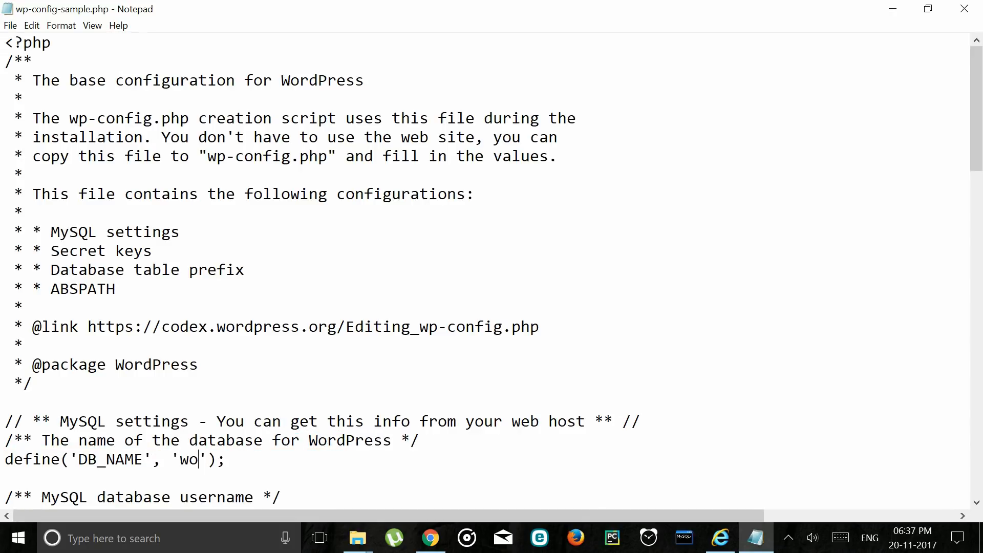
type("rdpress")
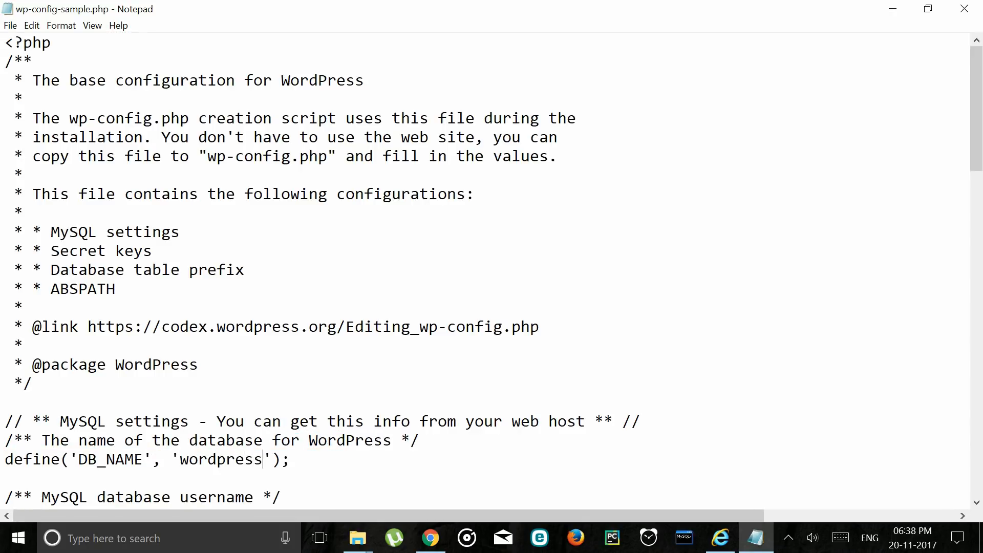
double_click(238, 403)
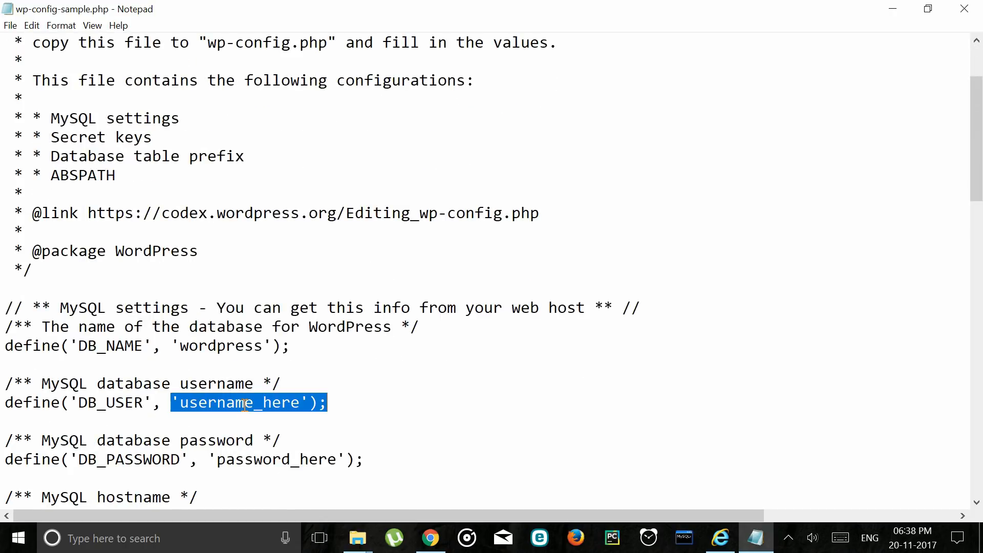
double_click(238, 402)
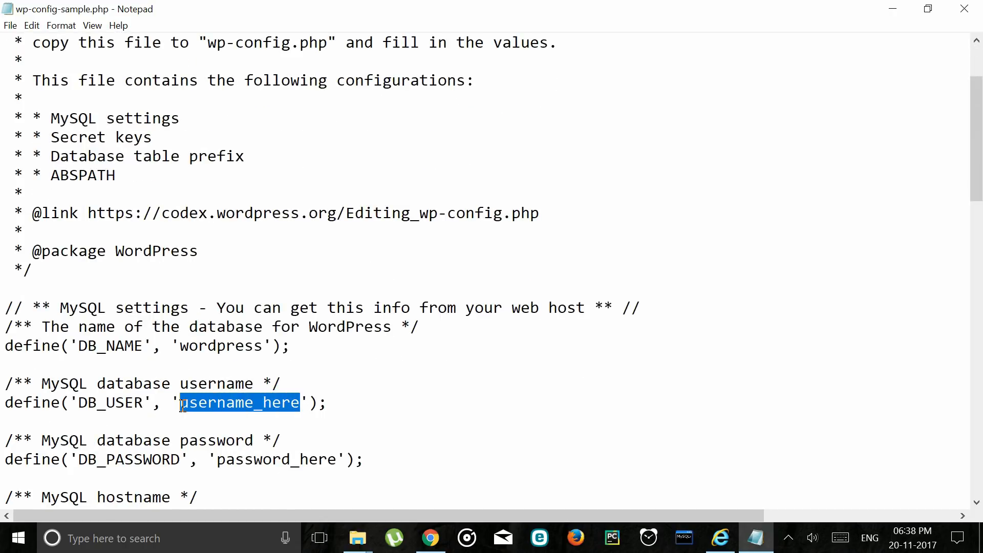
type("root")
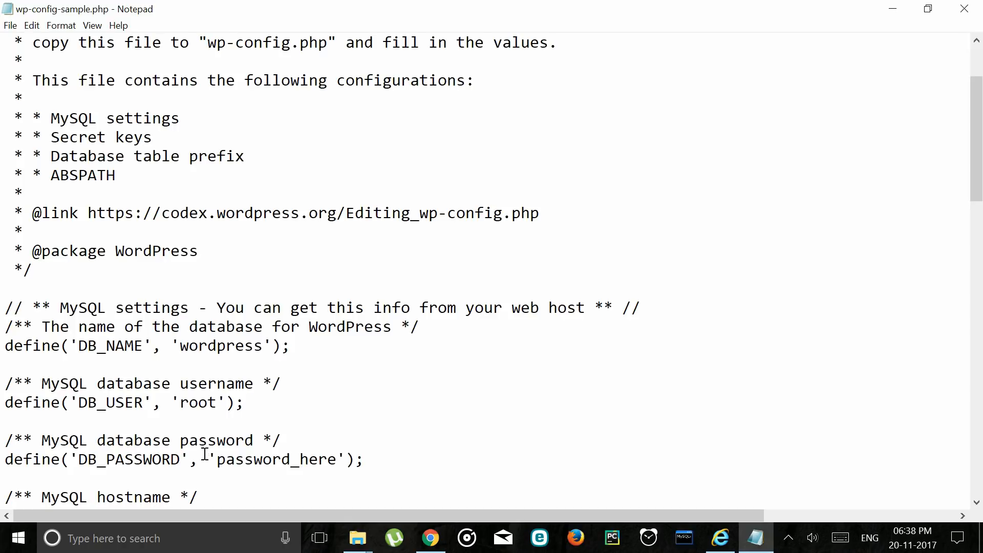
mouse_move(339, 459)
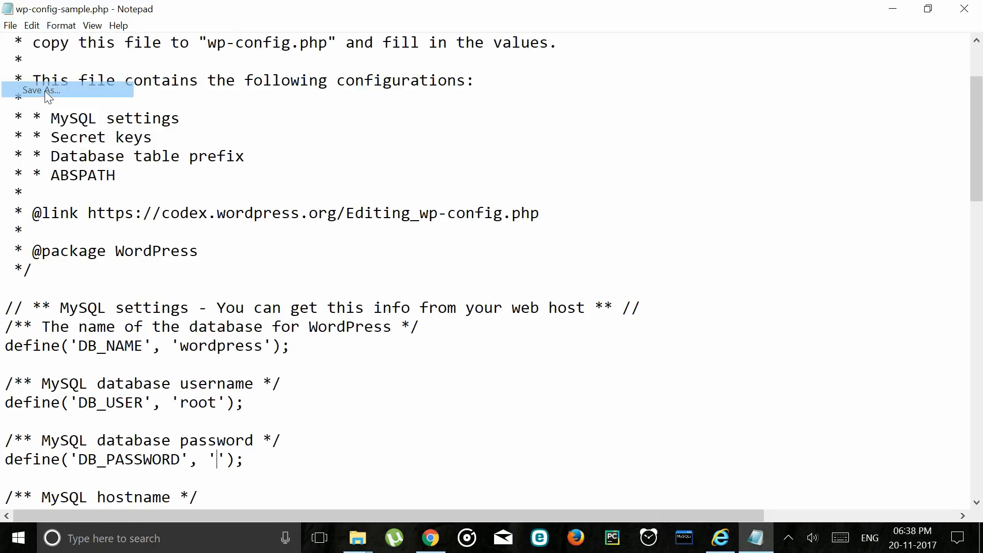
Step: Save the edited configuration as wp-config.php in www, replacing the existing file
left_click(41, 90)
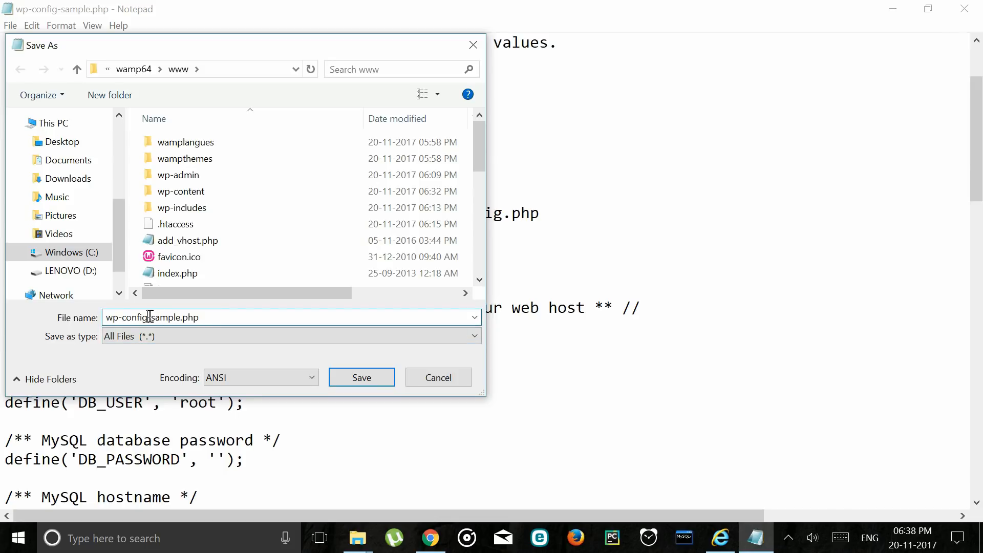
double_click(166, 318)
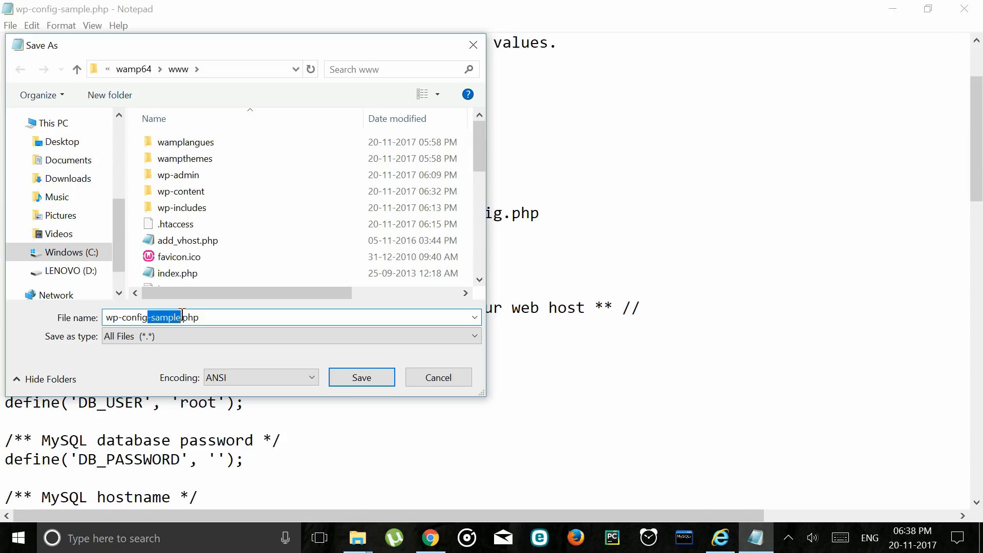
type("wp-config.php")
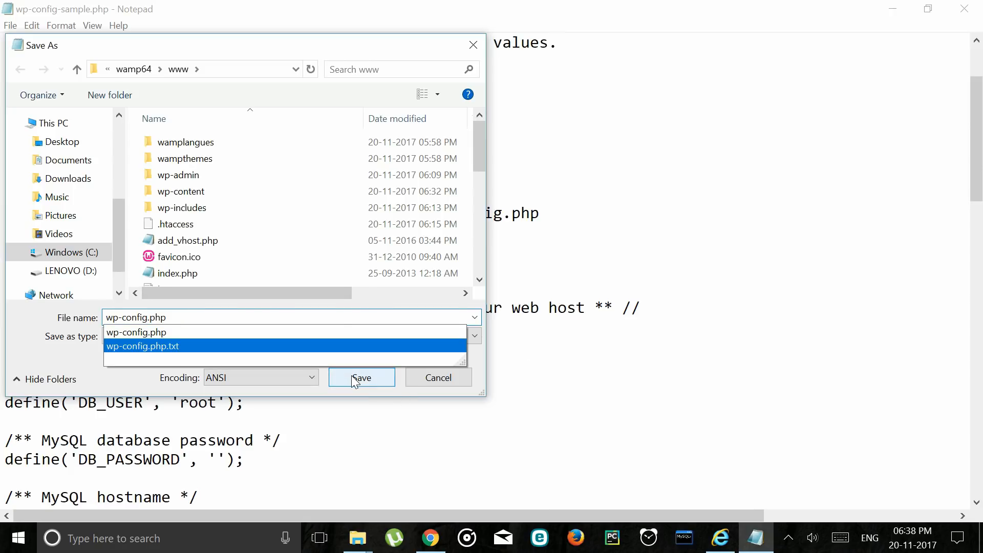
left_click(361, 377)
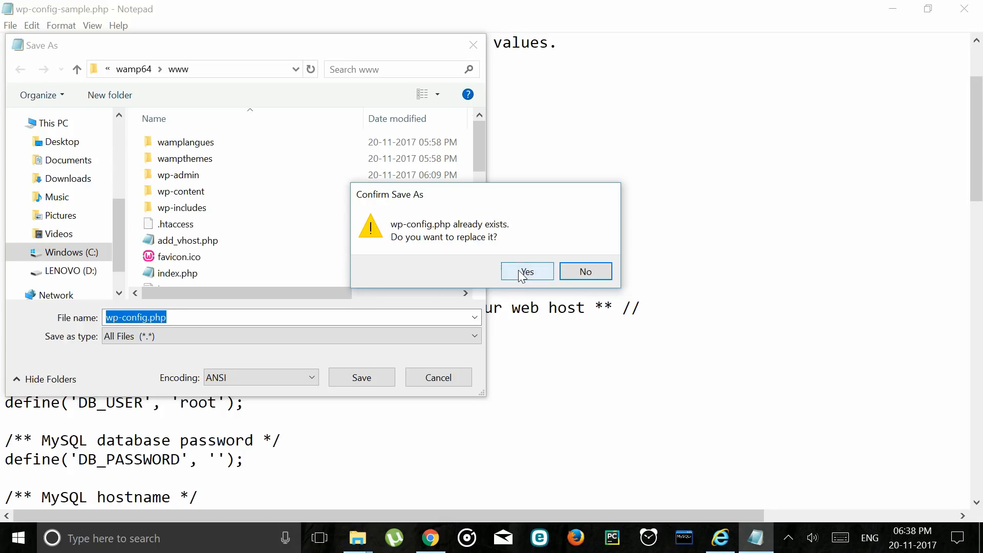
left_click(526, 270)
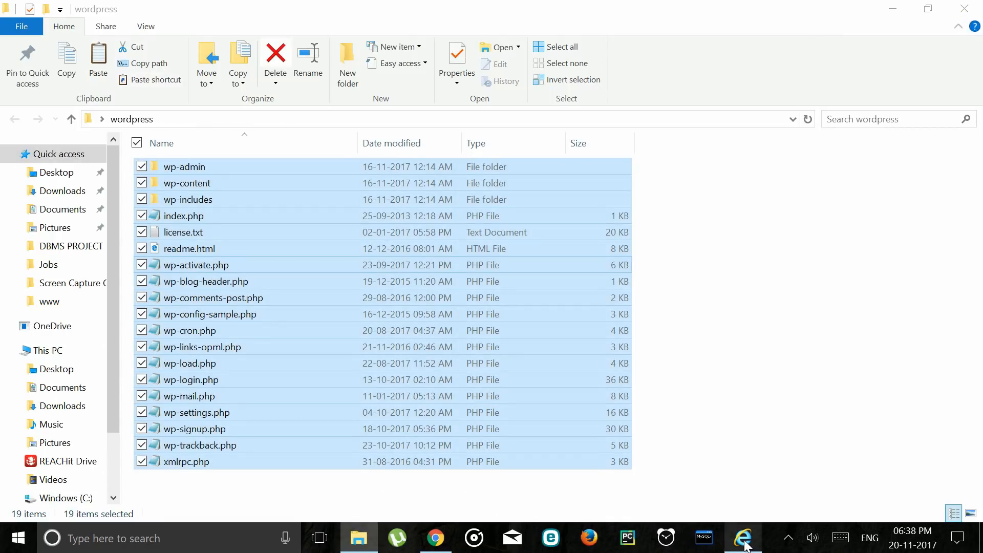
Step: Load localhost in a new Internet Explorer tab to reach the WordPress installer
left_click(743, 537)
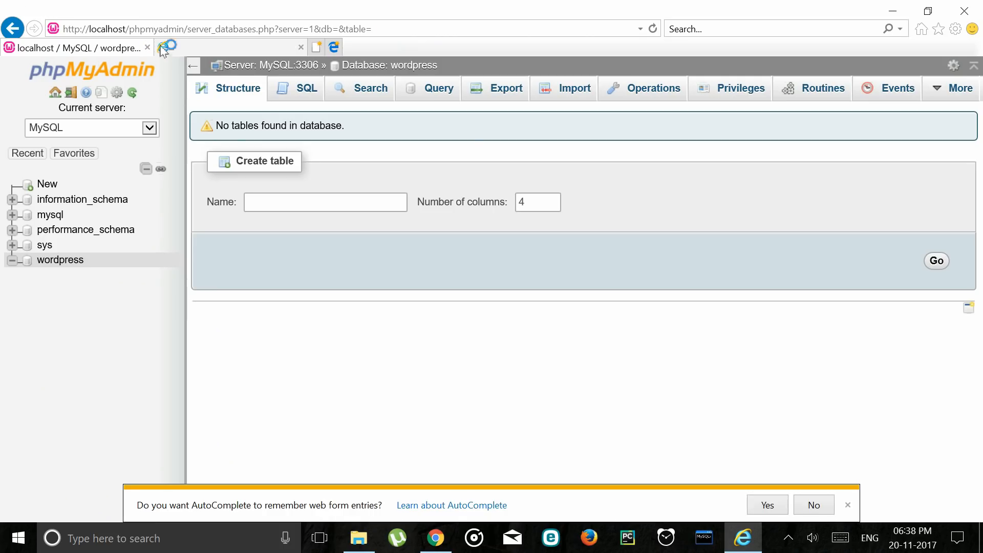
left_click(317, 47)
type("lo")
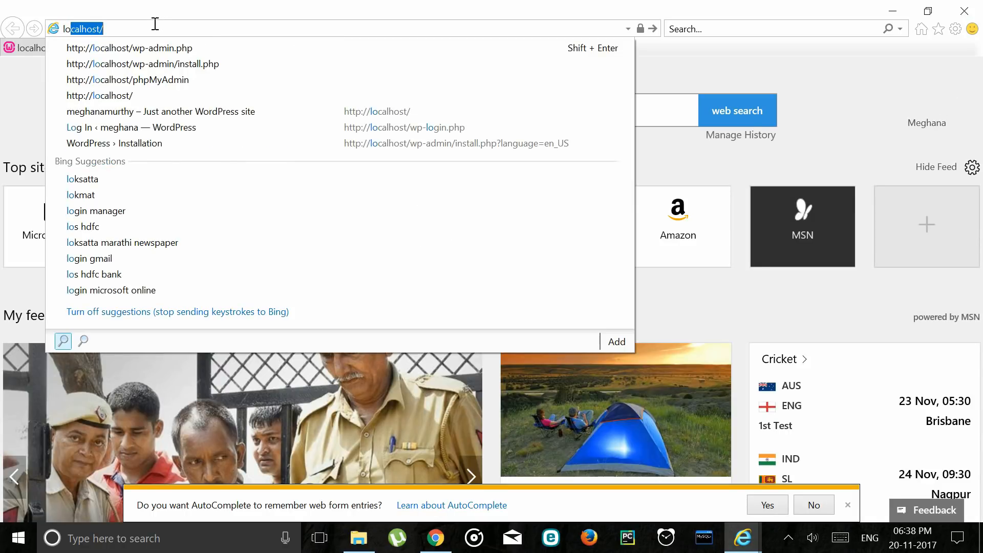
left_click(129, 64)
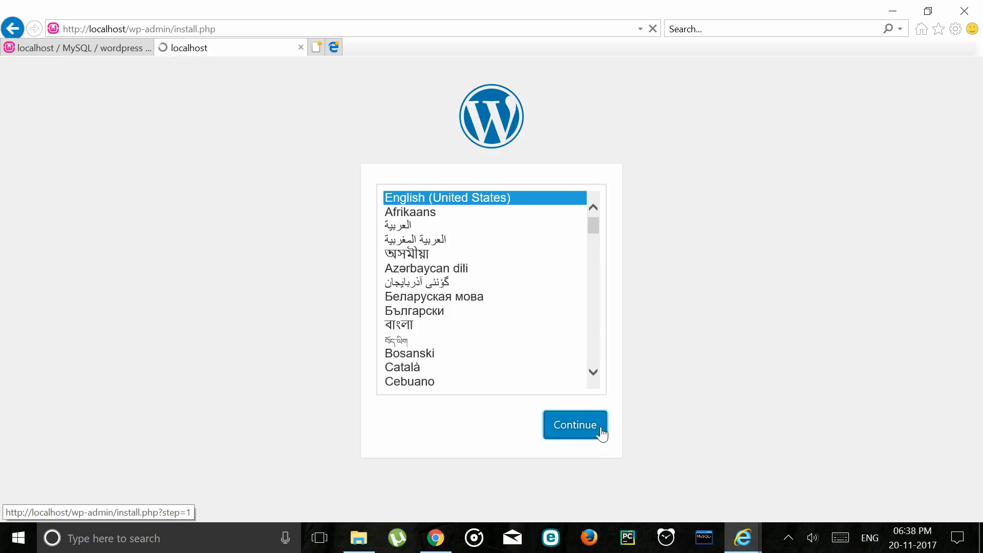
Step: Fill the installer with site title FirstSite and username meghana, then install WordPress
left_click(574, 424)
type("F")
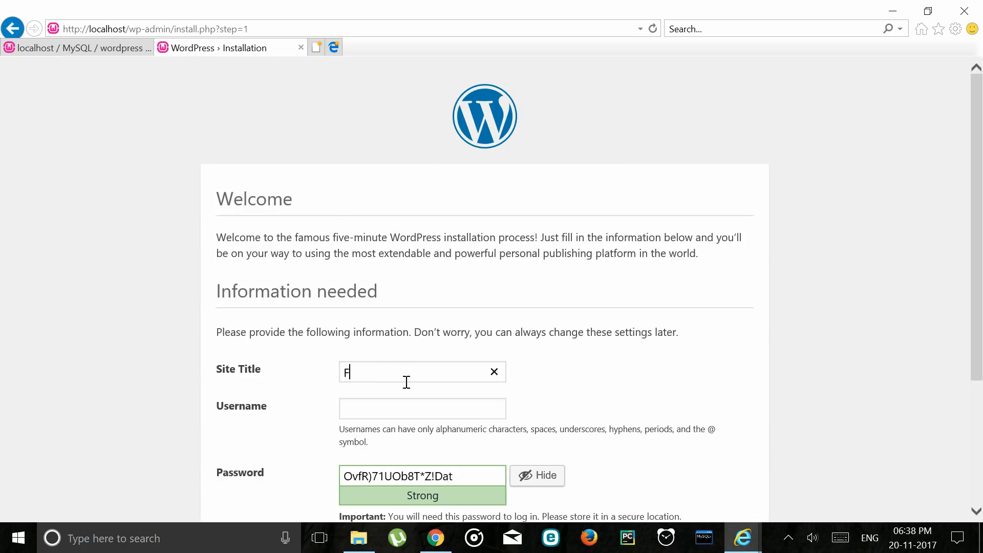
type("irst")
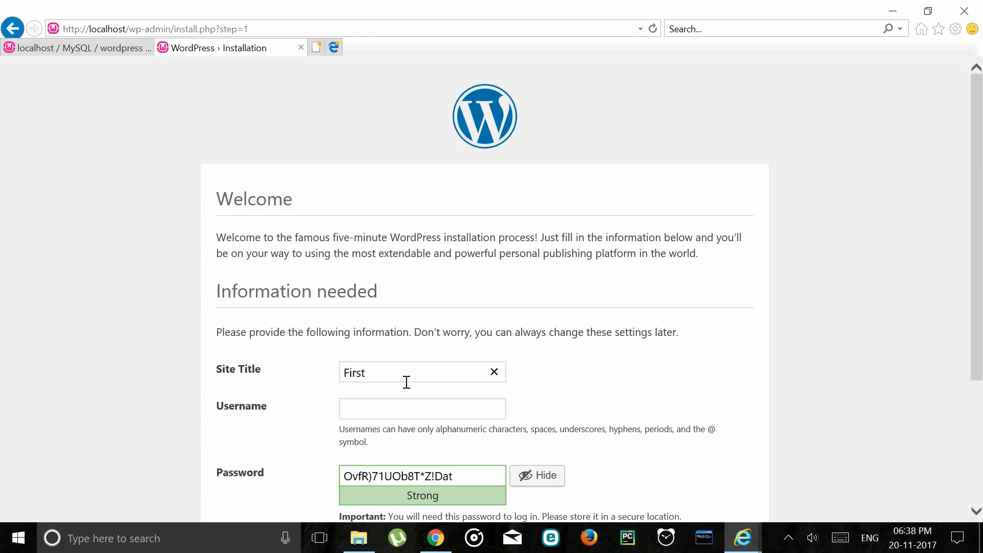
type("Site")
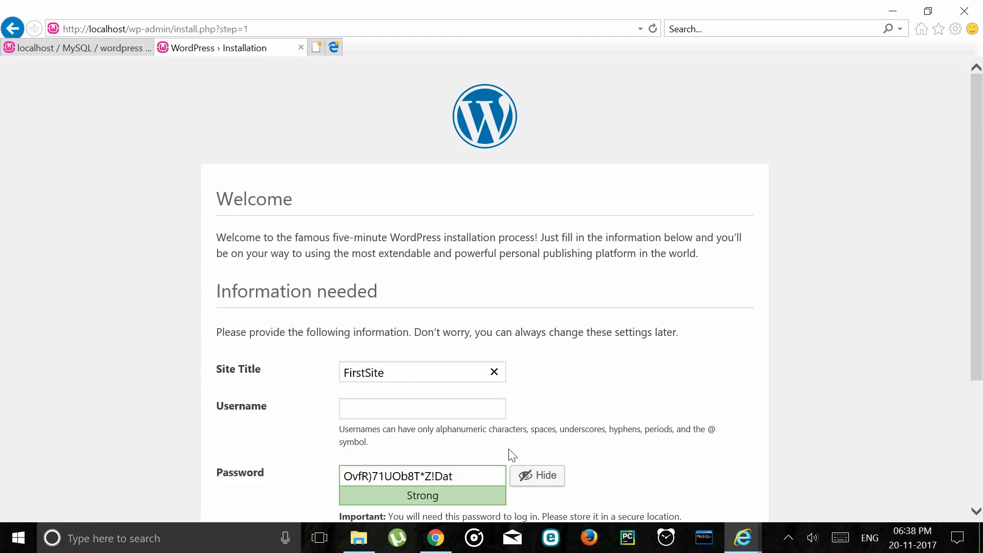
type("megh")
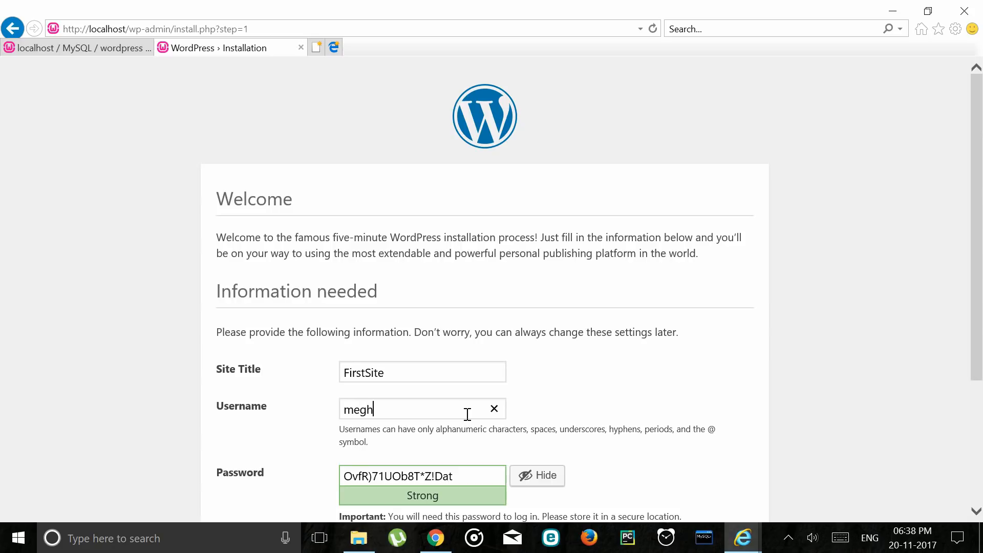
type("ana")
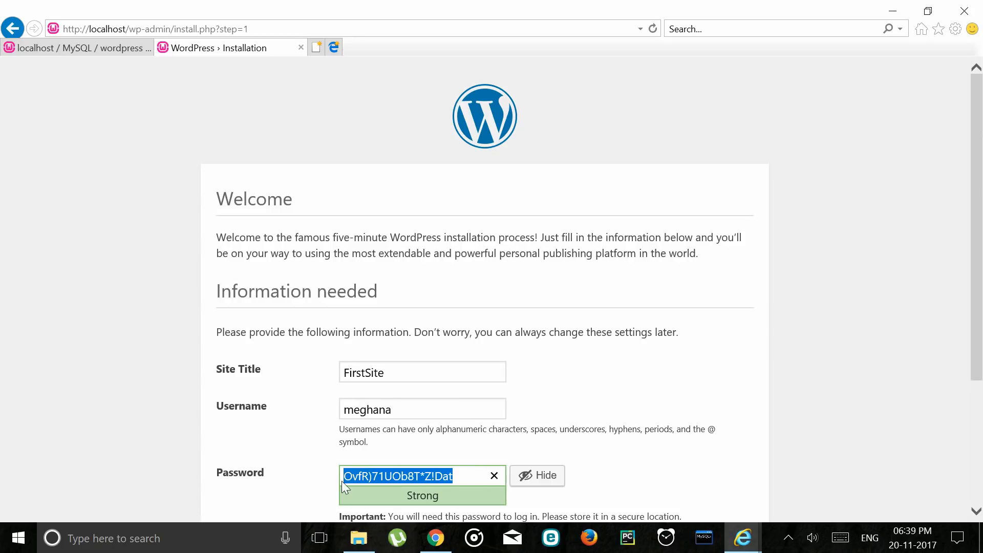
scroll("down", 3)
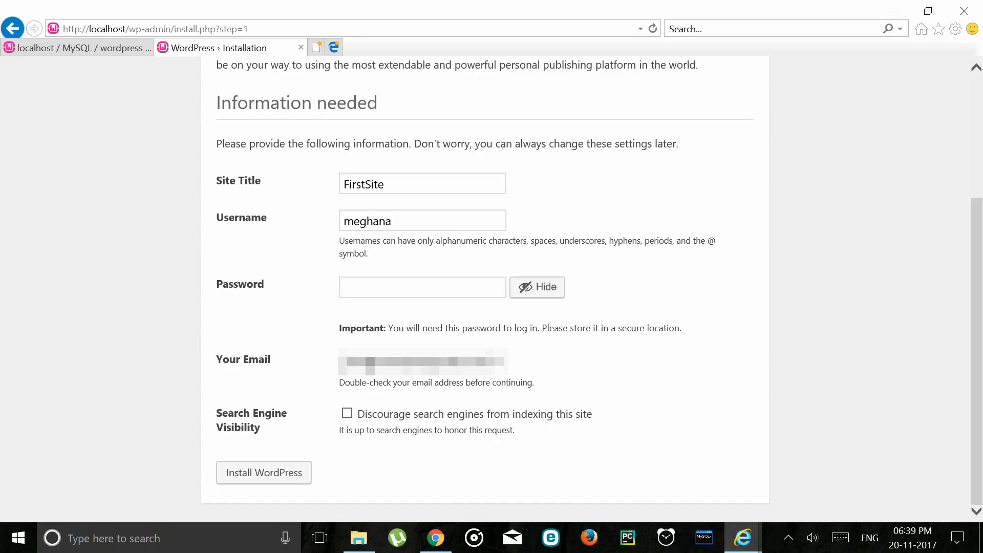
mouse_move(437, 402)
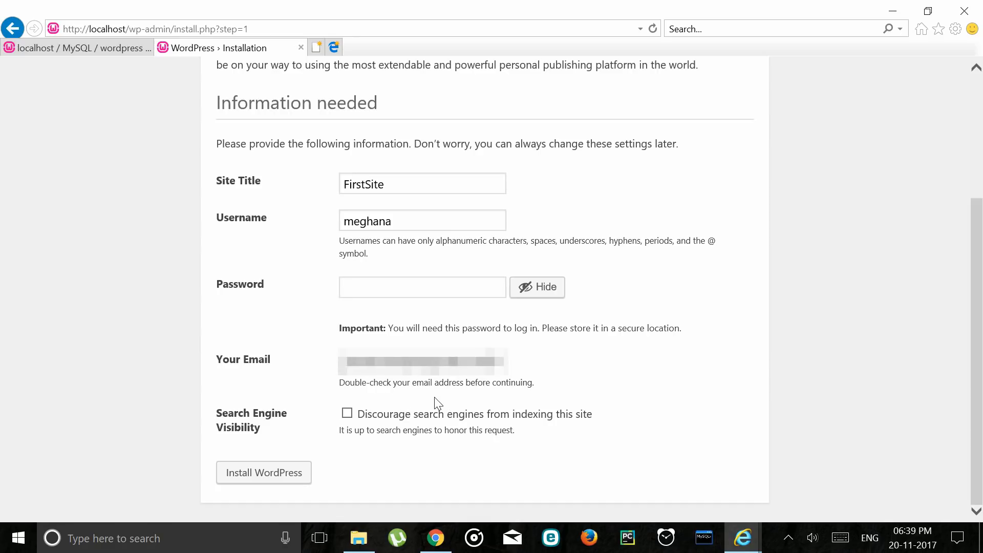
mouse_move(277, 478)
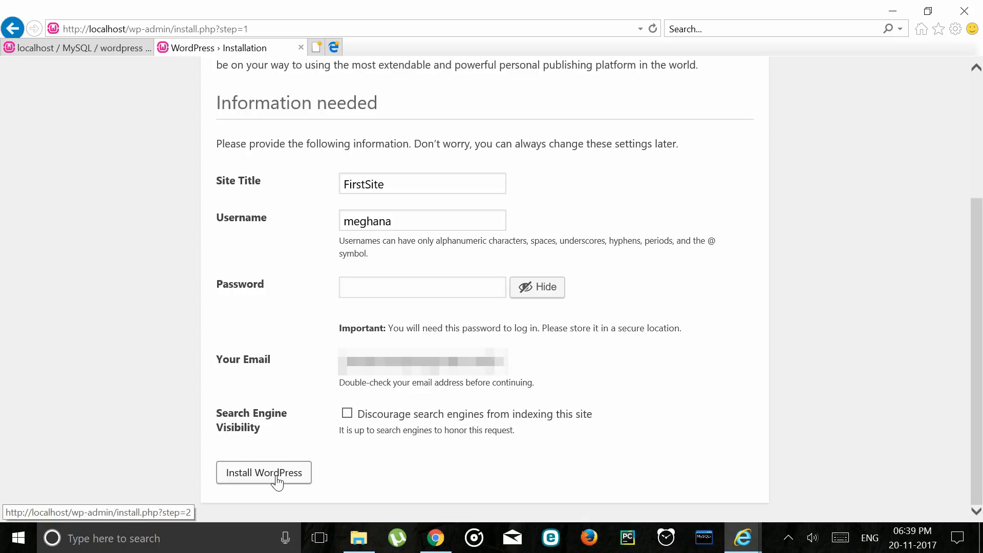
left_click(263, 472)
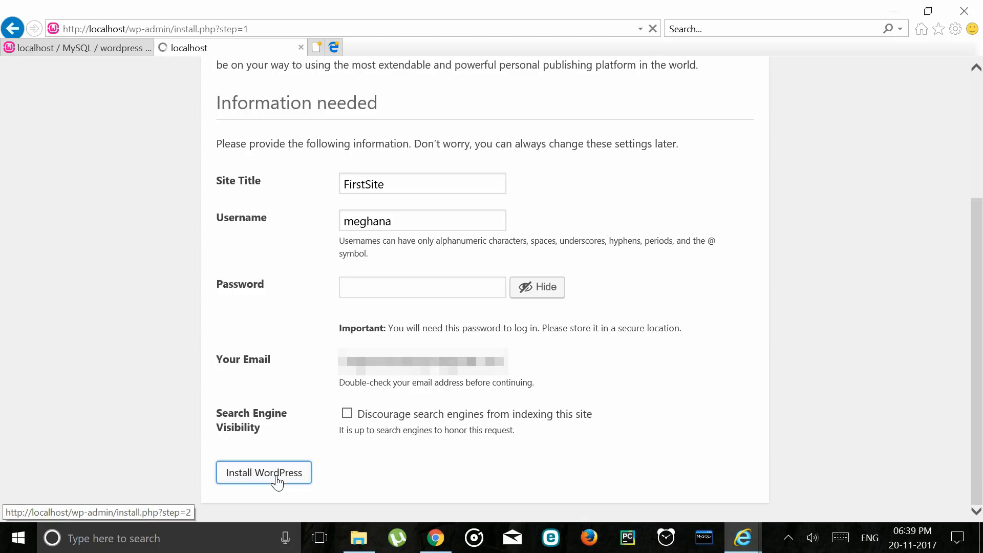
left_click(264, 472)
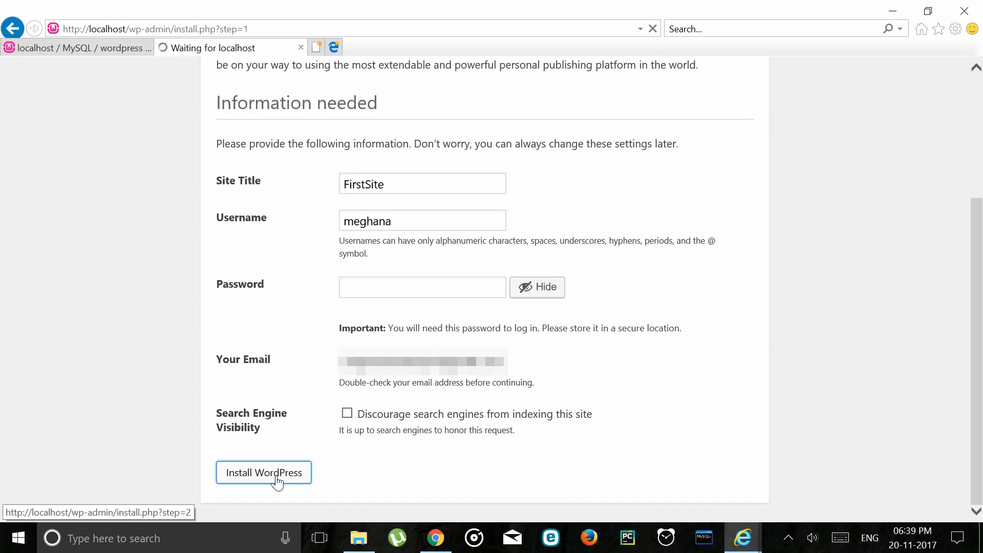
Step: Copy the generated password and log in to FirstSite with it
left_click(263, 472)
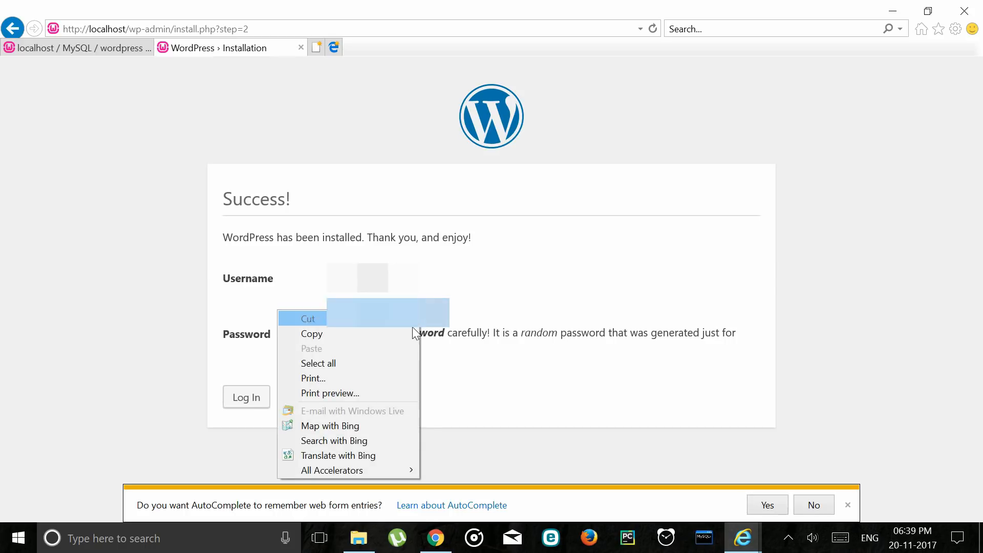
left_click(246, 397)
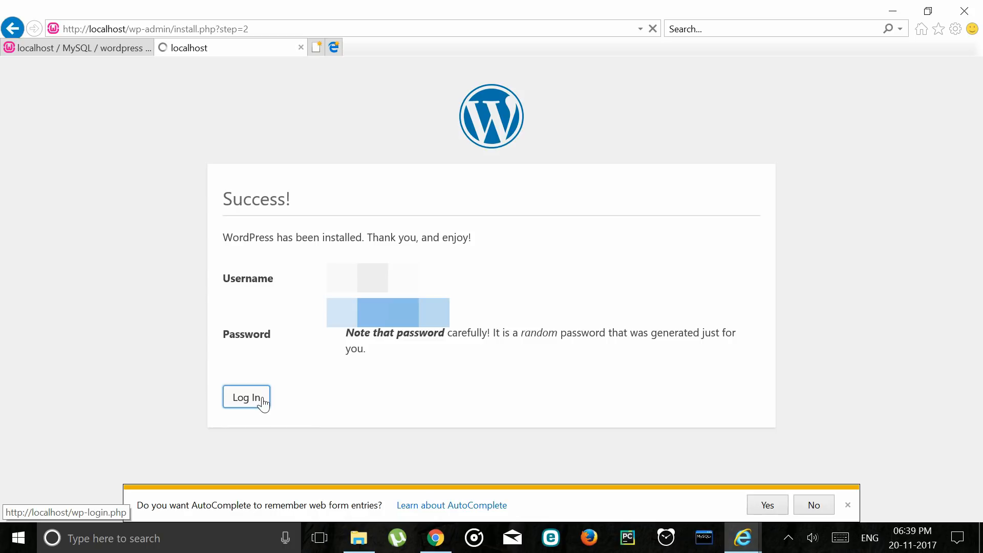
left_click(246, 397)
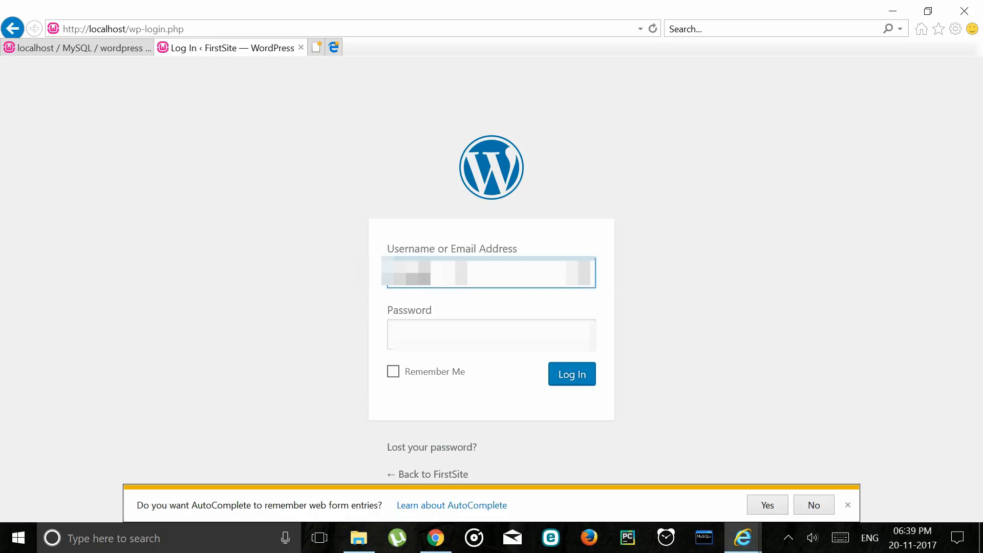
left_click(491, 335)
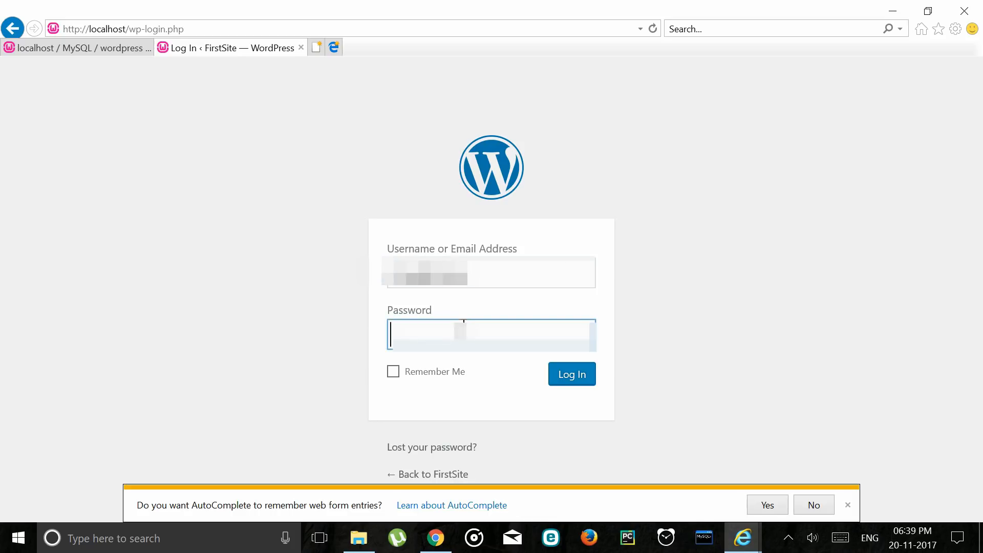
type("password")
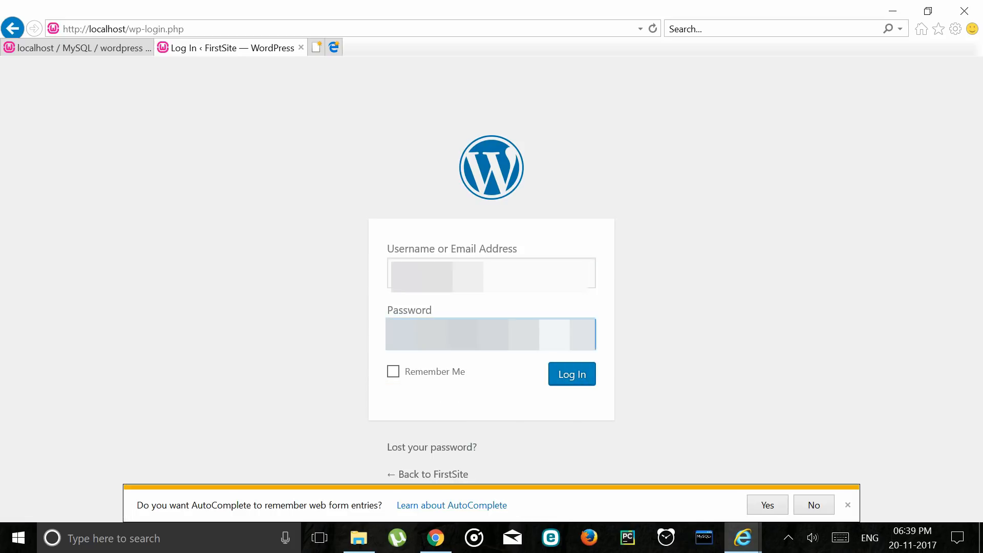
left_click(570, 374)
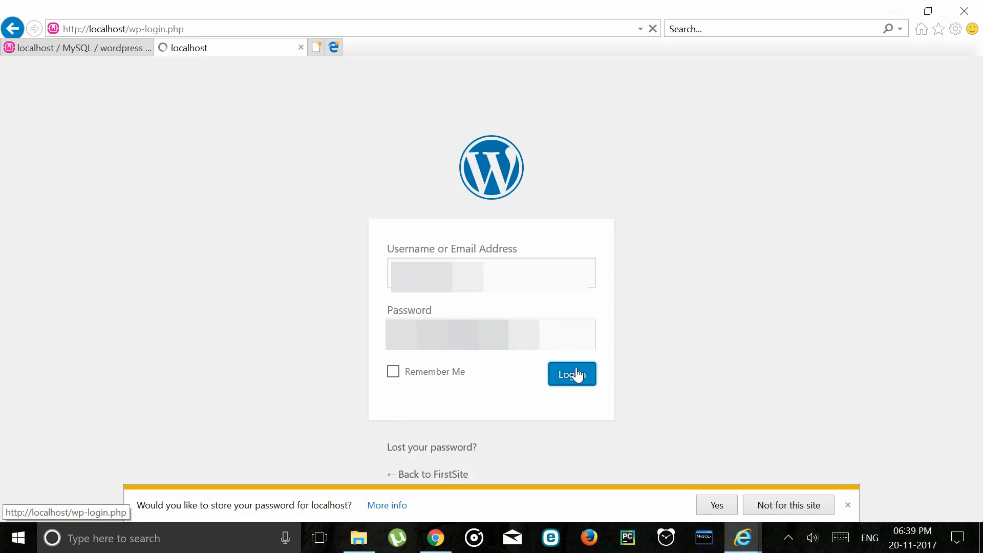
left_click(571, 374)
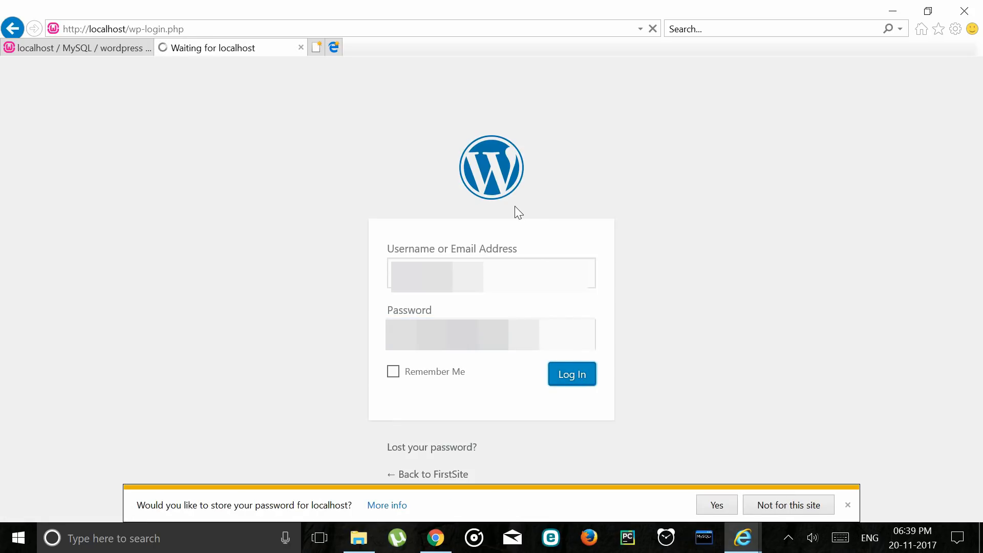
left_click(571, 374)
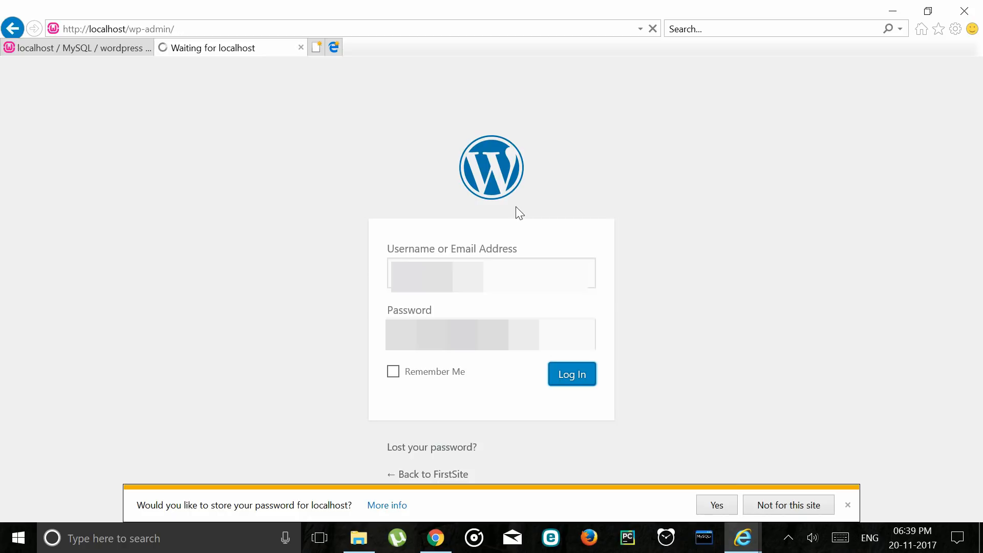
Step: Review the FirstSite dashboard and reveal the Visit Site option from the admin bar
left_click(570, 374)
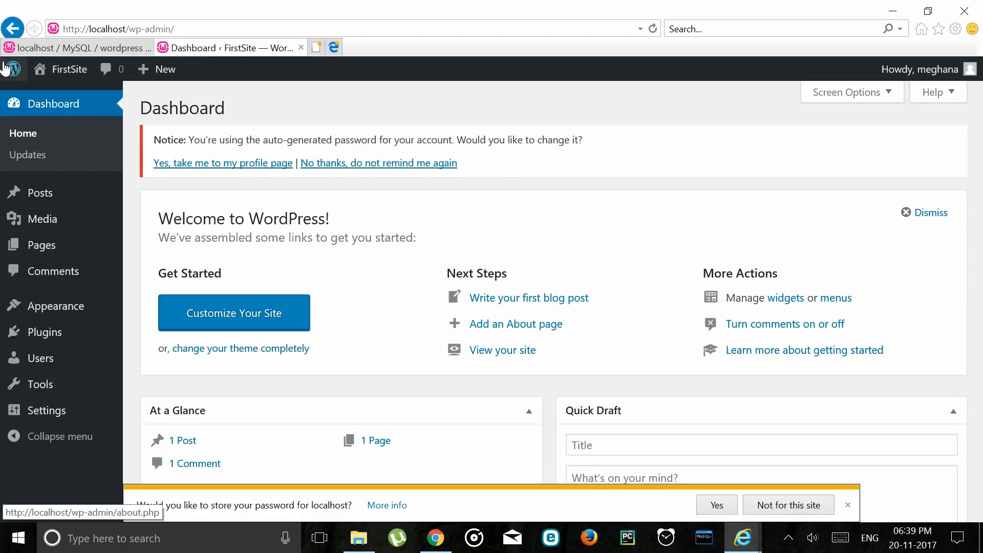
scroll("down", 3)
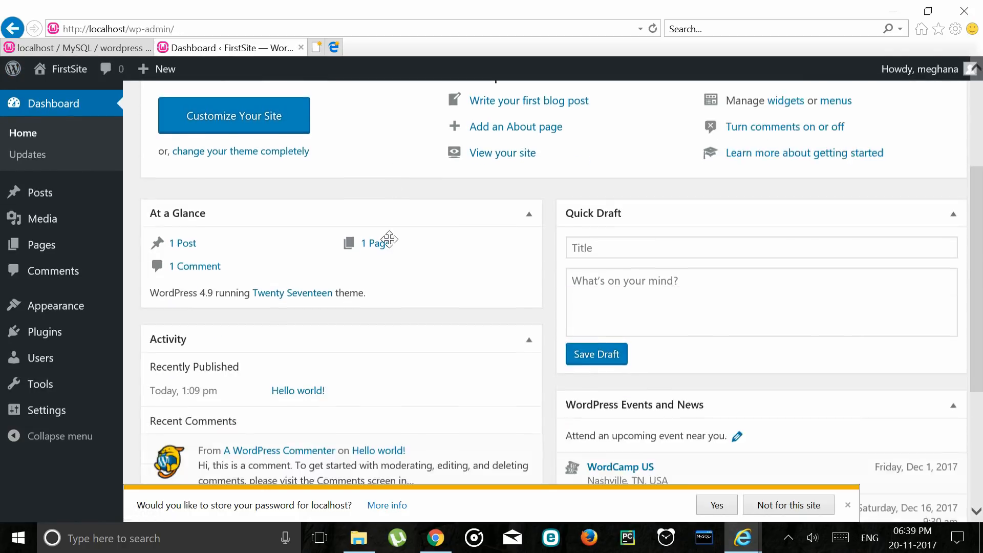
scroll("up", 3)
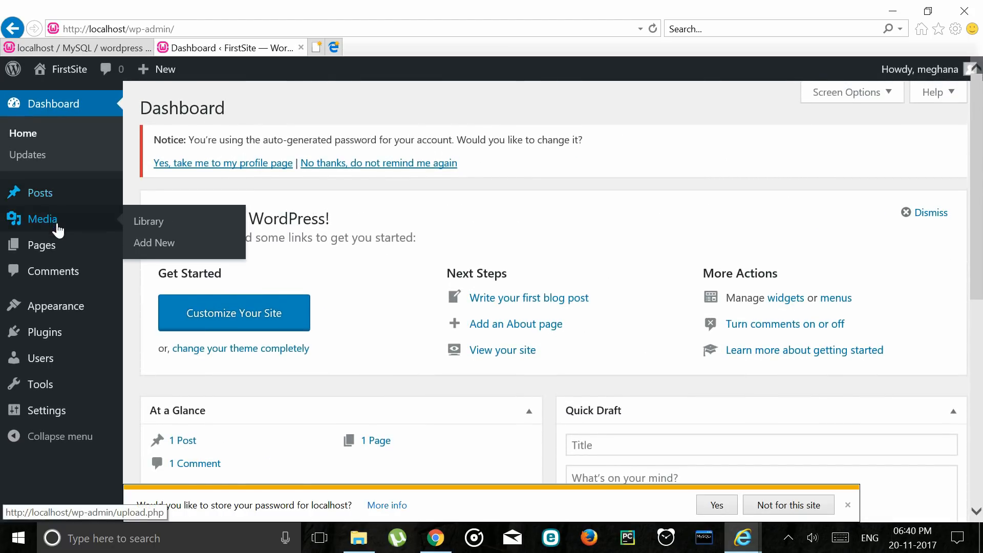
mouse_move(70, 69)
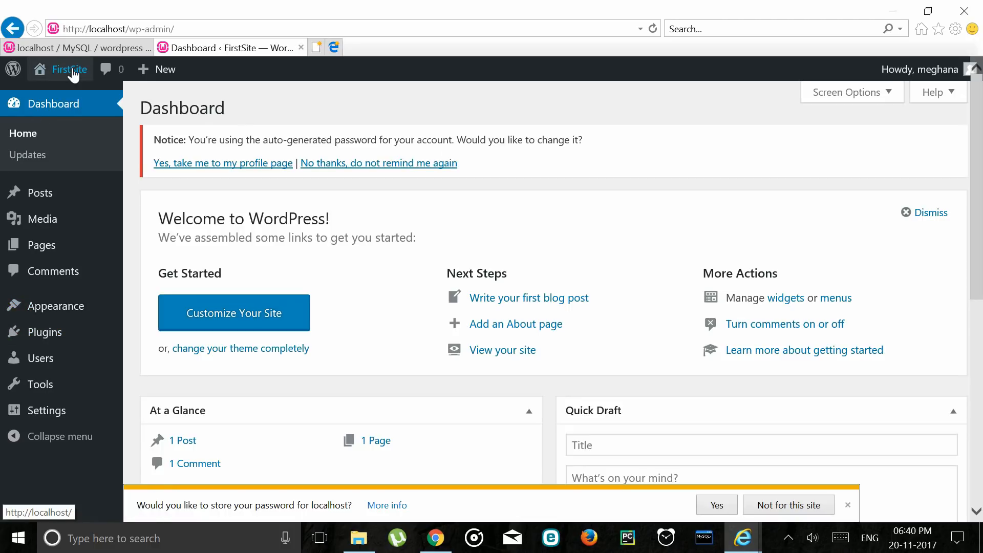
left_click(62, 69)
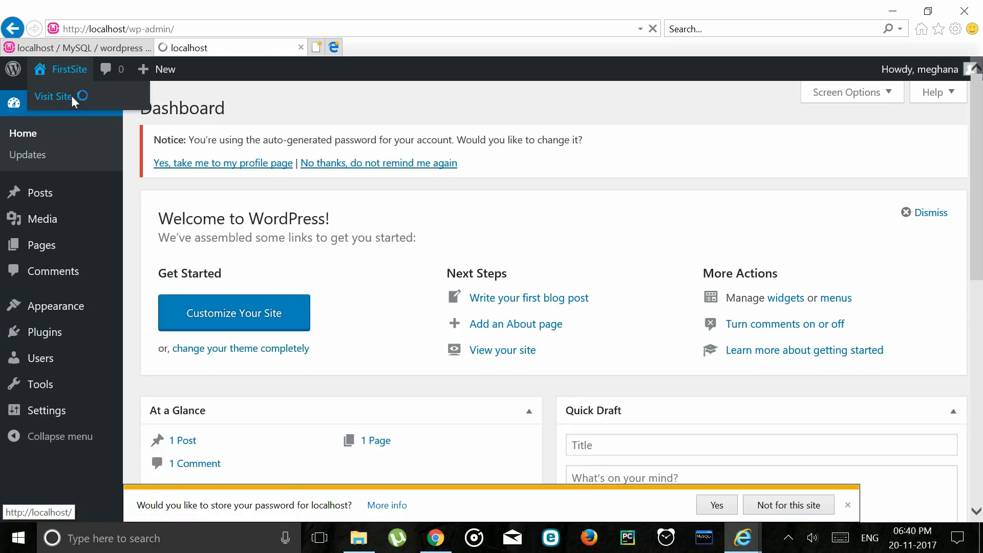
Step: View the live FirstSite homepage via Visit Site and browse the header image and Hello world! post
left_click(53, 96)
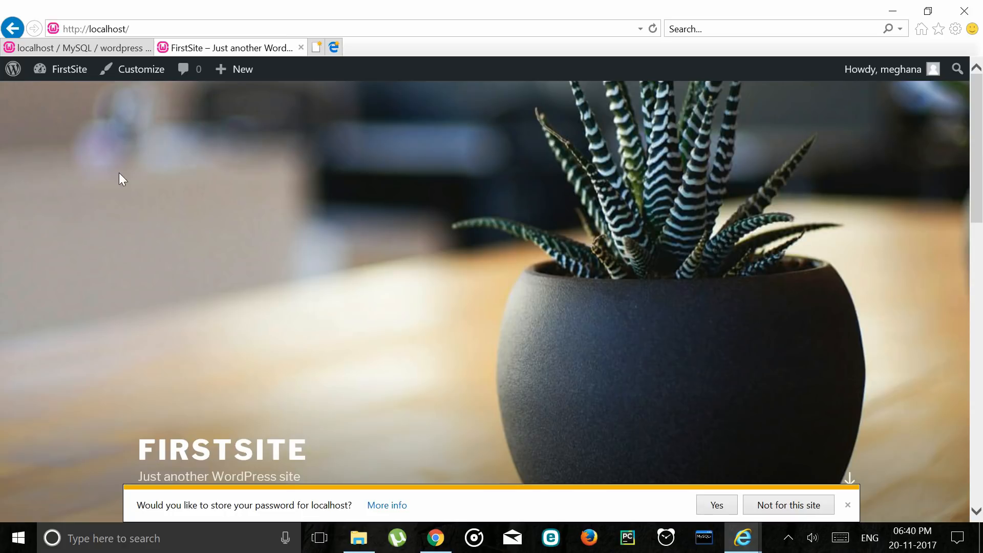
mouse_move(519, 207)
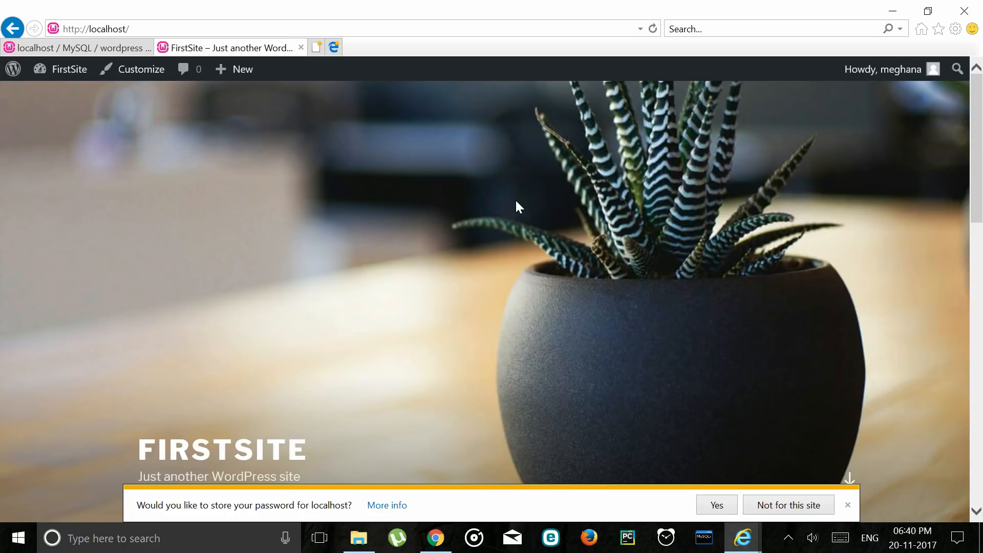
scroll("down", 3)
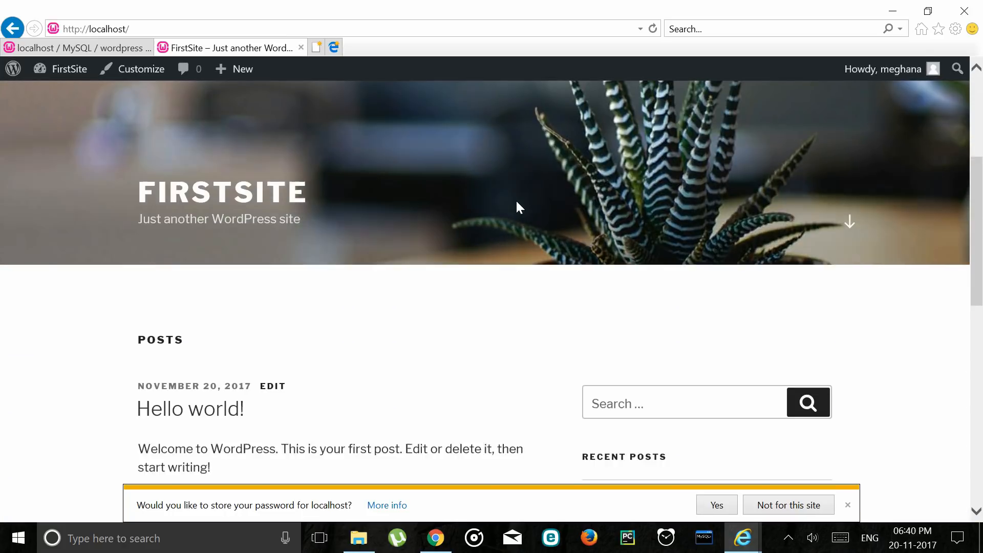
scroll("down", 3)
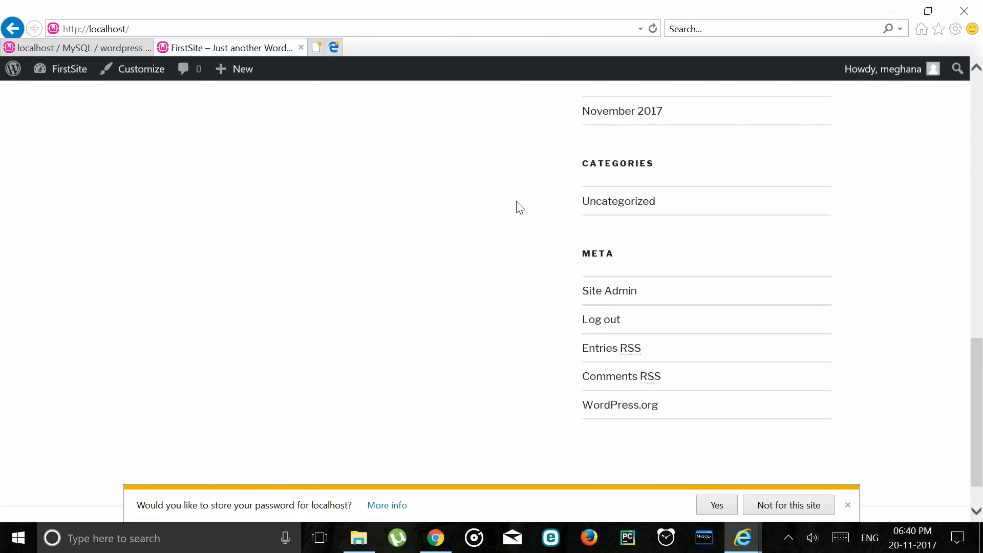
scroll("up", 3)
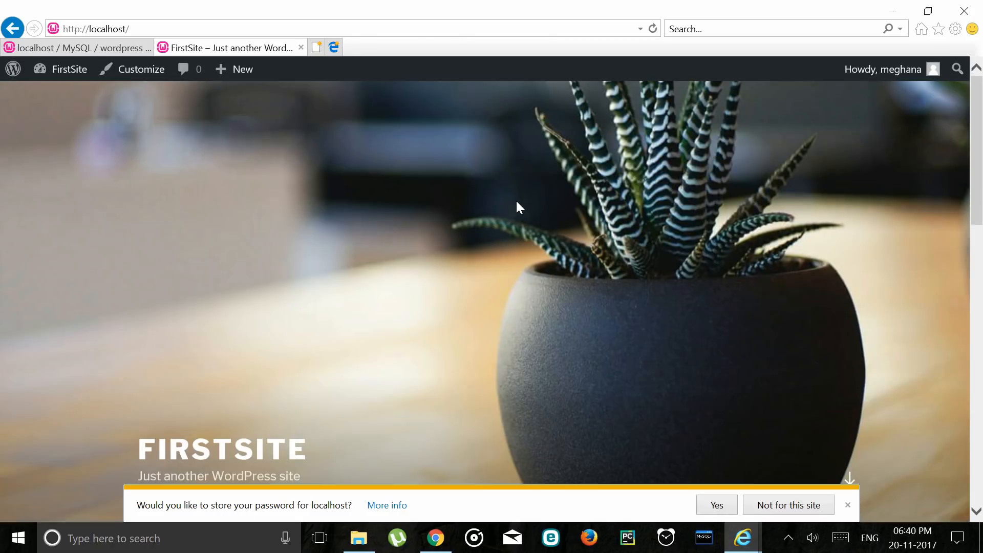